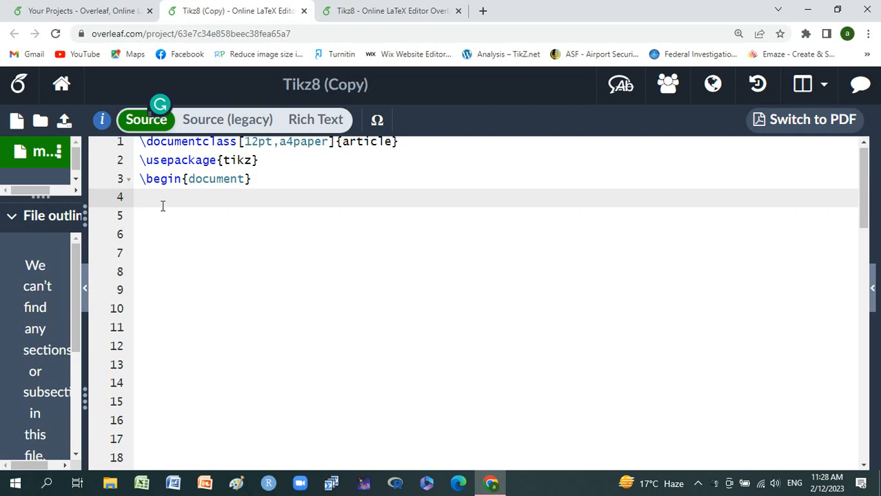
# Insert an empty \begin{tikzpicture}...\end{tikzpicture} environment on line 4 via autocomplete
pyautogui.click(142, 197)
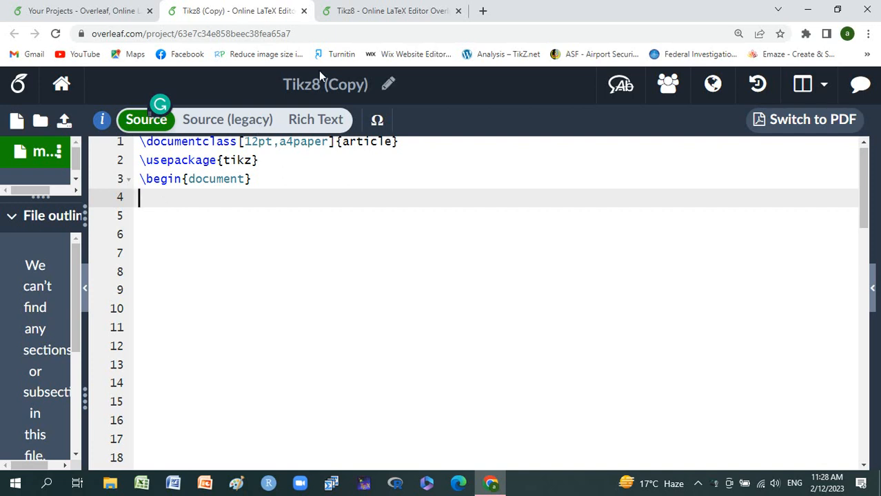
pyautogui.moveTo(391, 11)
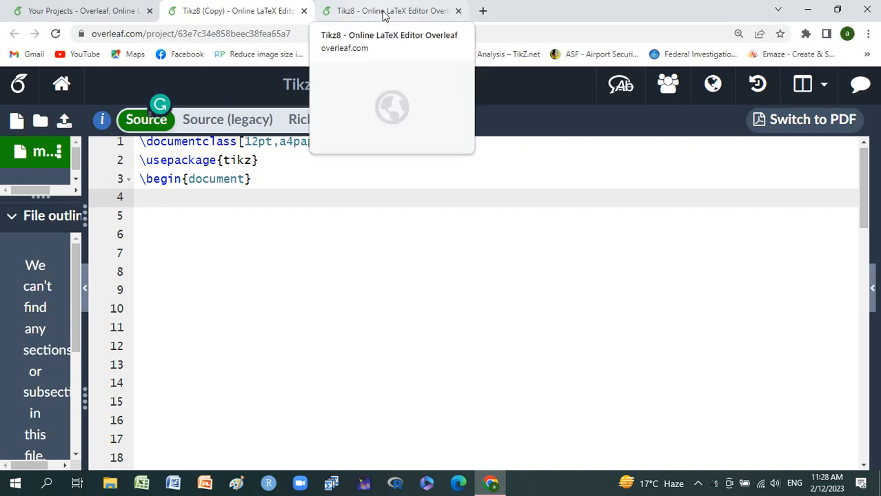
pyautogui.click(391, 11)
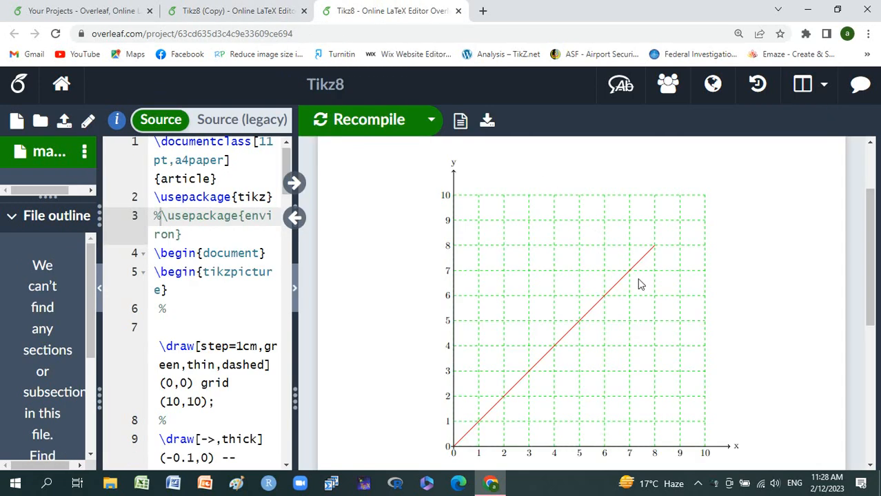
pyautogui.moveTo(306, 48)
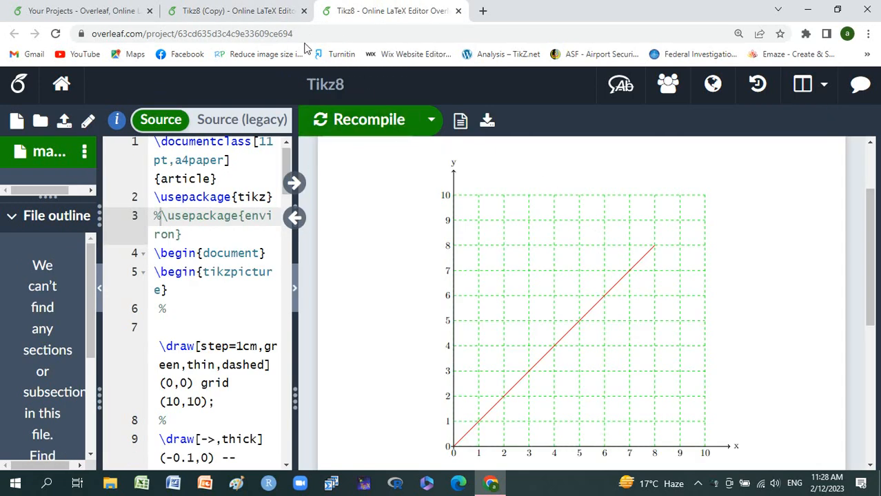
pyautogui.click(235, 11)
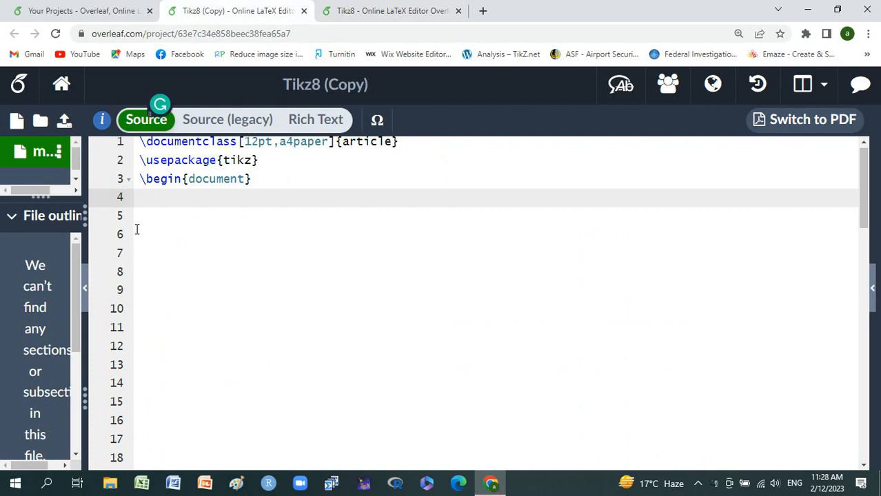
pyautogui.write('\\begin{tik')
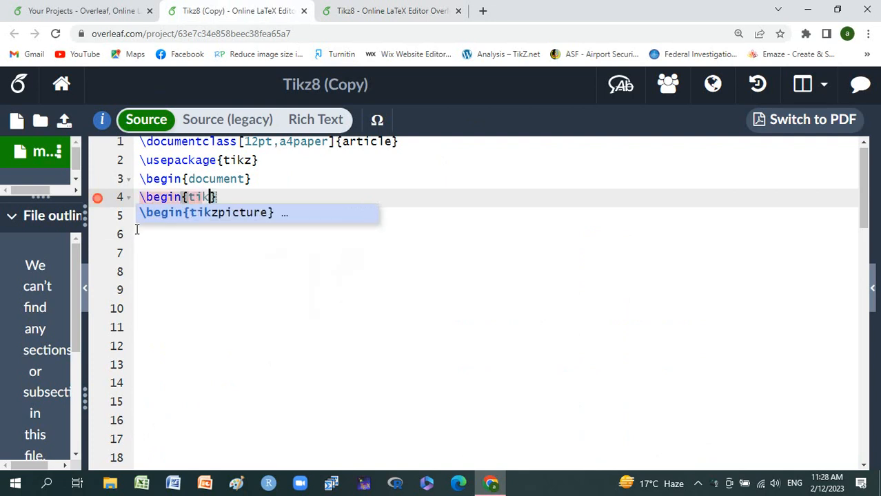
pyautogui.click(207, 212)
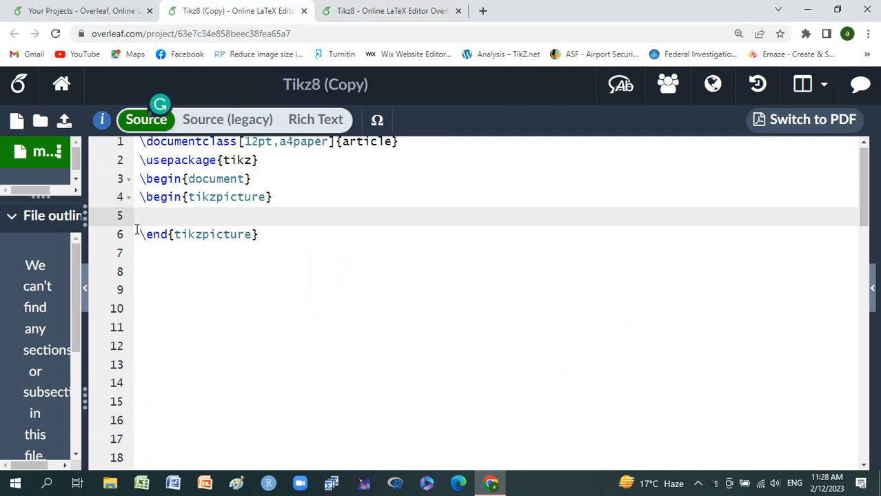
# Write the grid draw options: \draw[step=2cm,green,thin, dashed]
pyautogui.write('\\draw[step')
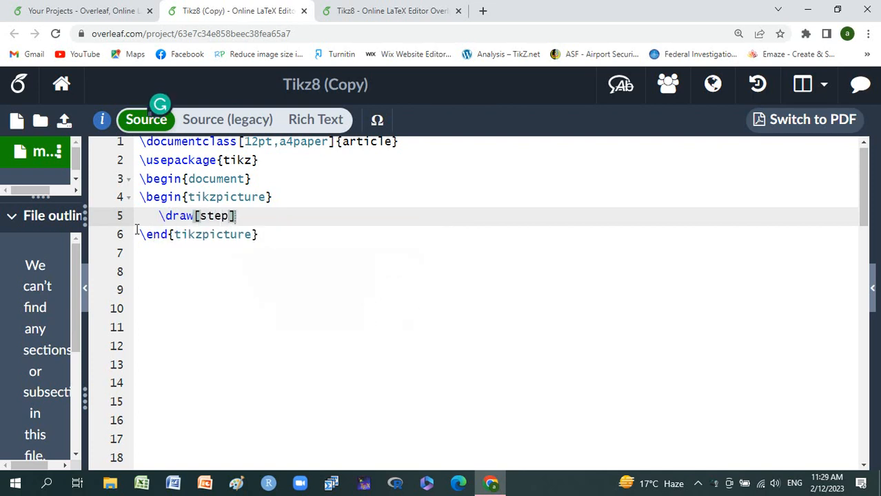
pyautogui.write('=')
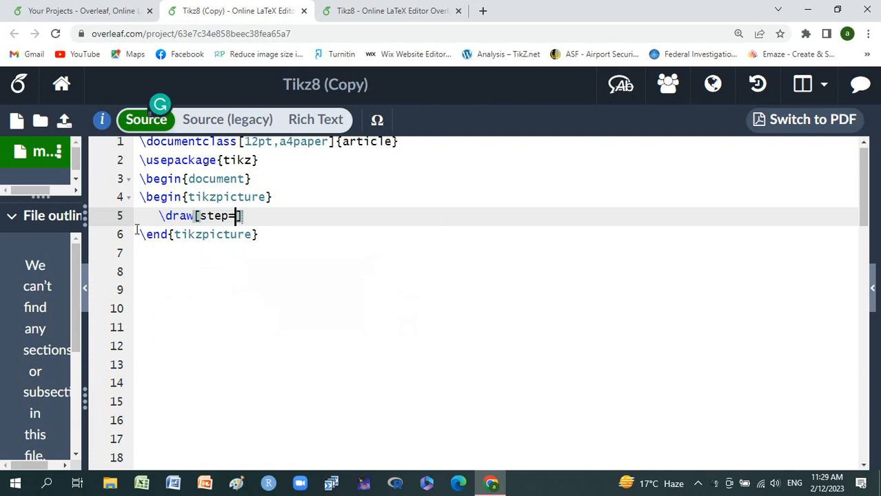
pyautogui.write('2cm]')
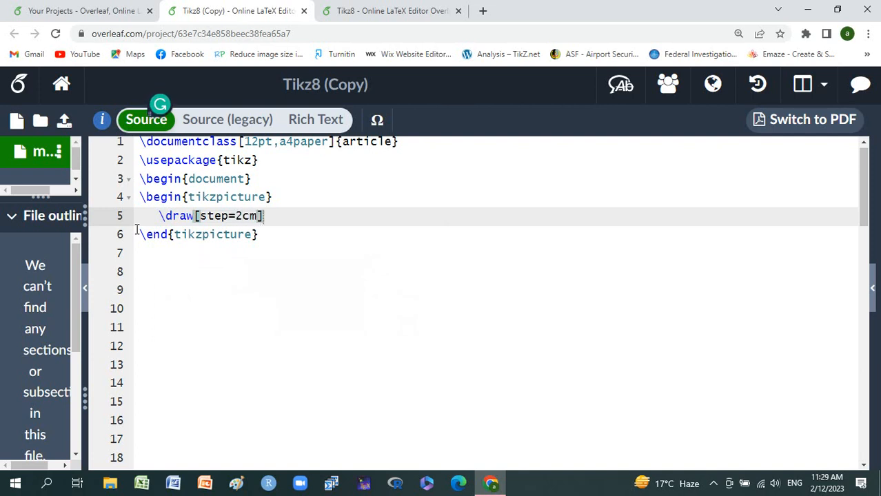
pyautogui.write(',')
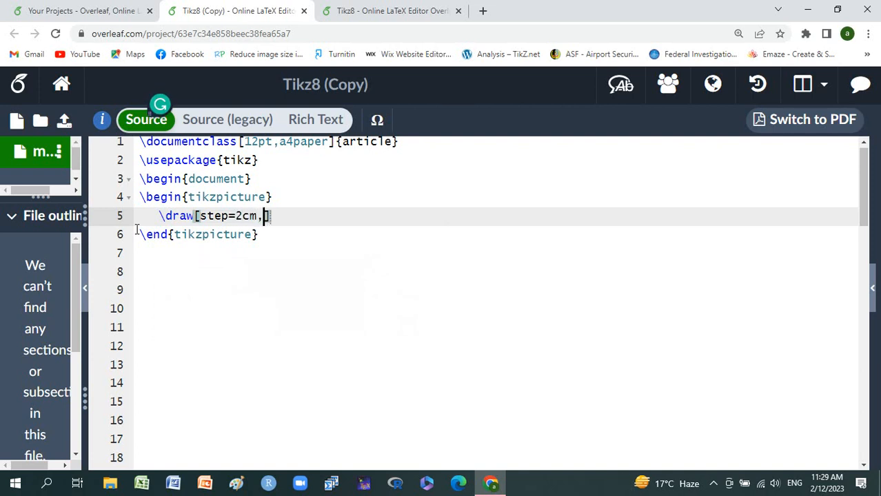
pyautogui.write('grre')
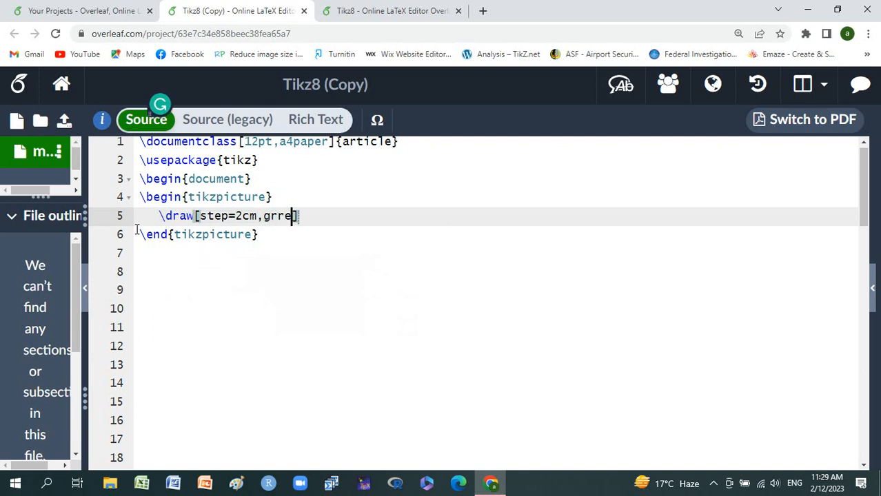
pyautogui.write('e')
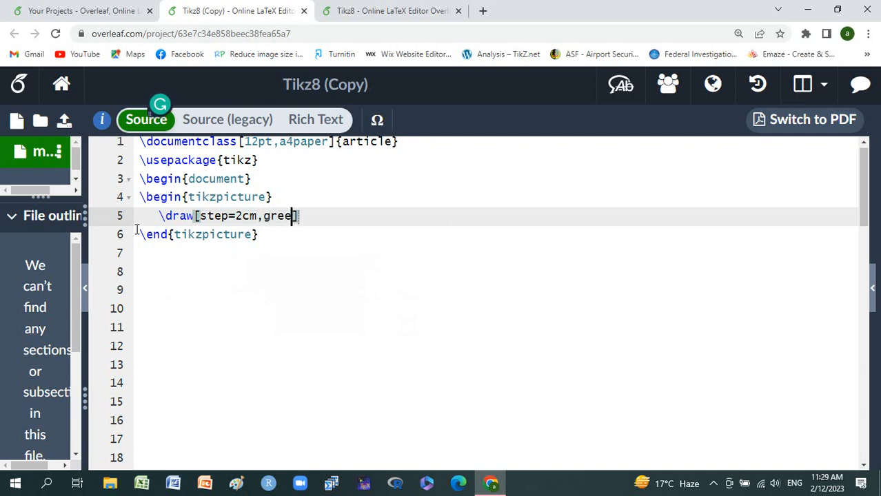
pyautogui.write('n')
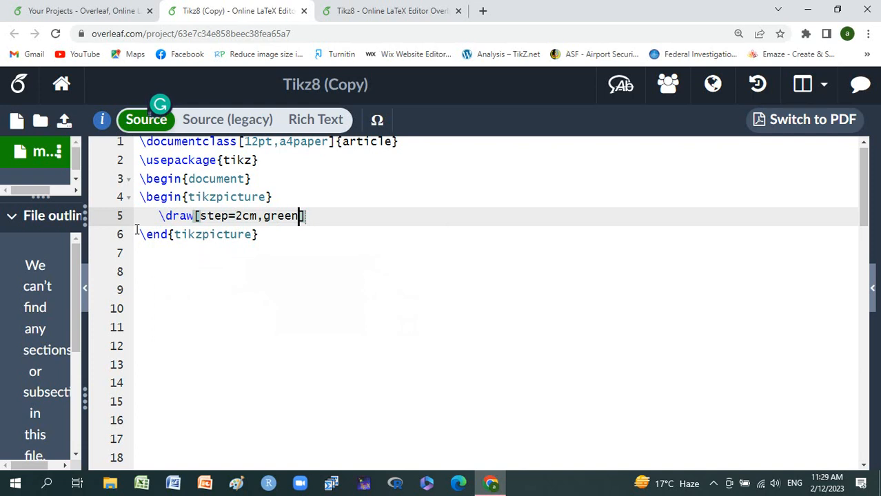
pyautogui.write(',thi')
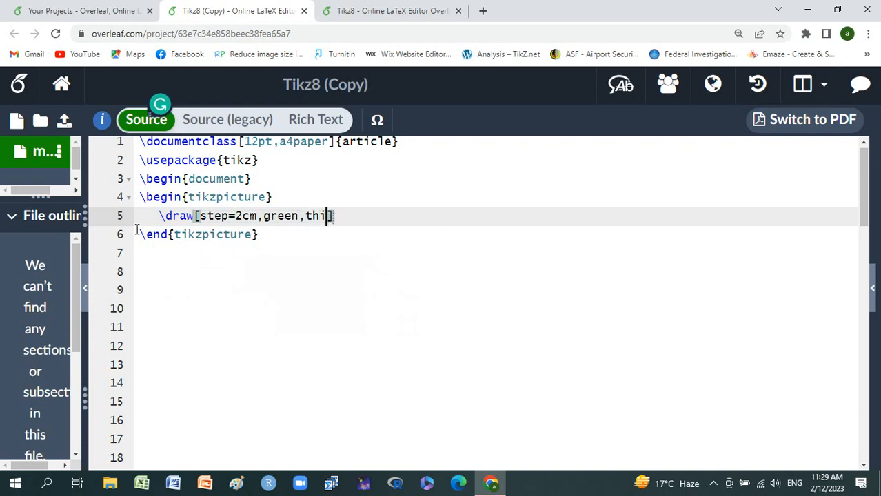
pyautogui.write('n')
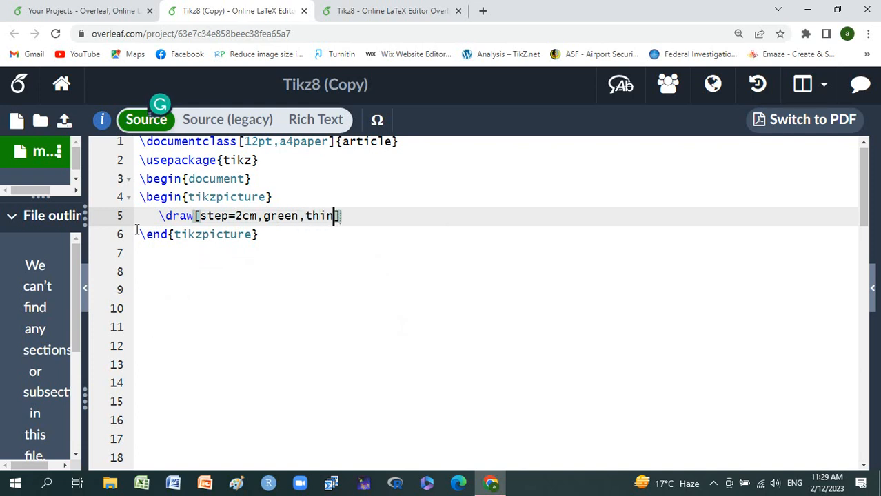
pyautogui.write('", "')
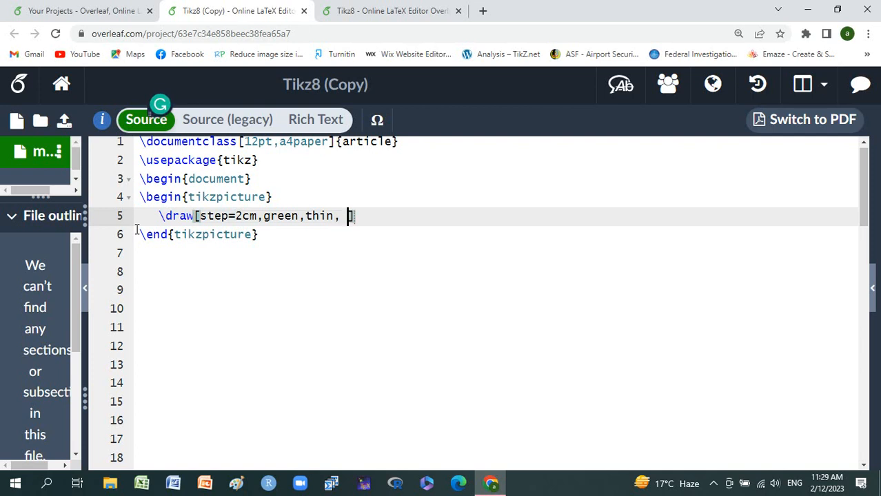
pyautogui.write('dash')
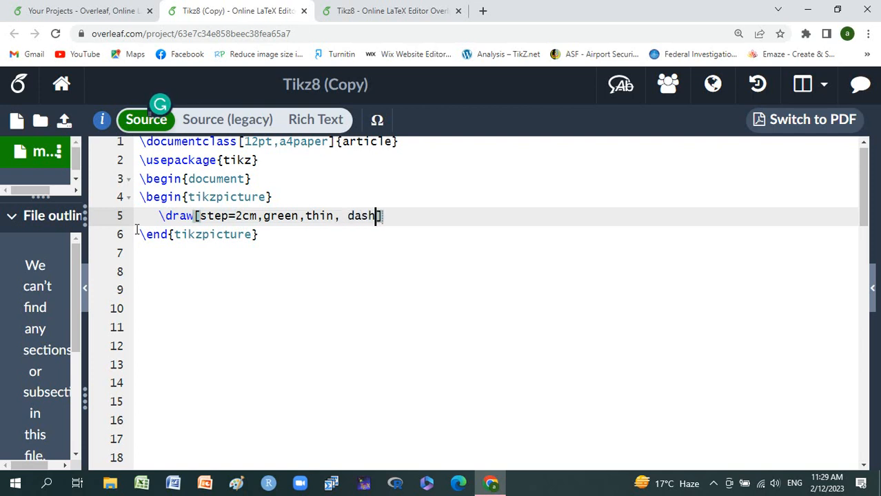
pyautogui.write('ed]')
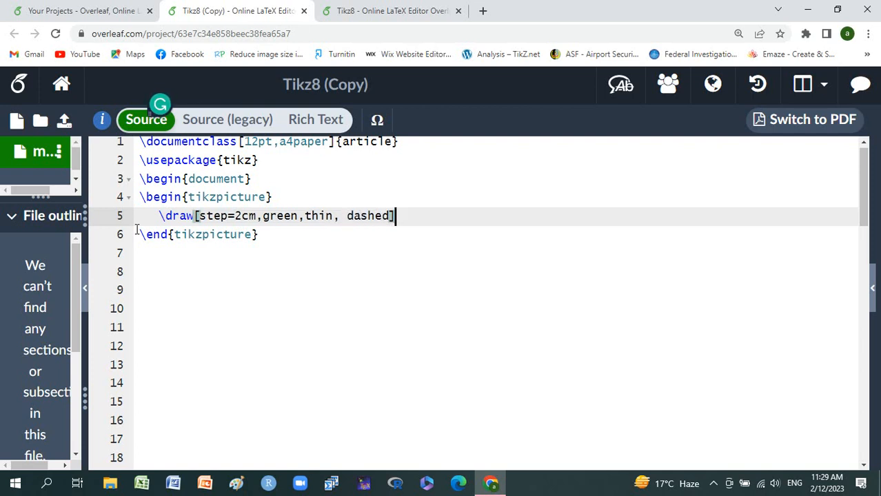
# Complete the command with (0,0) grid(10,10) and start a new line
pyautogui.write('()')
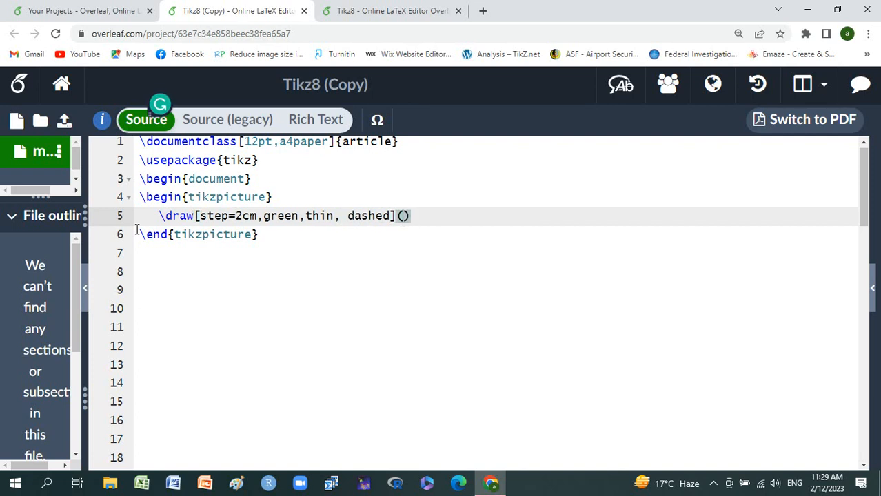
pyautogui.write('0,0')
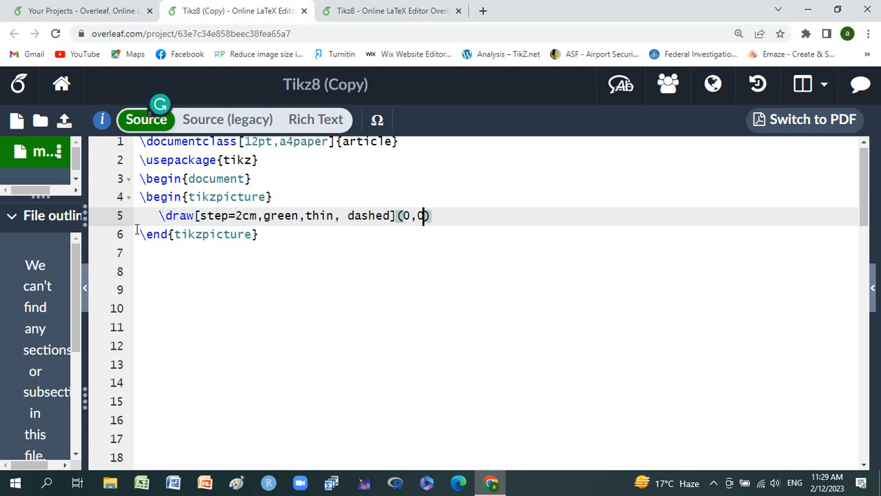
pyautogui.write(')')
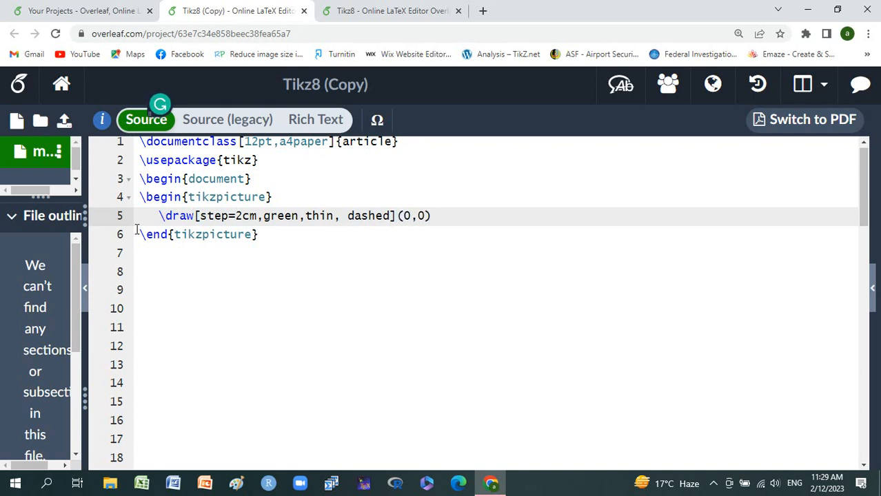
pyautogui.write('grid')
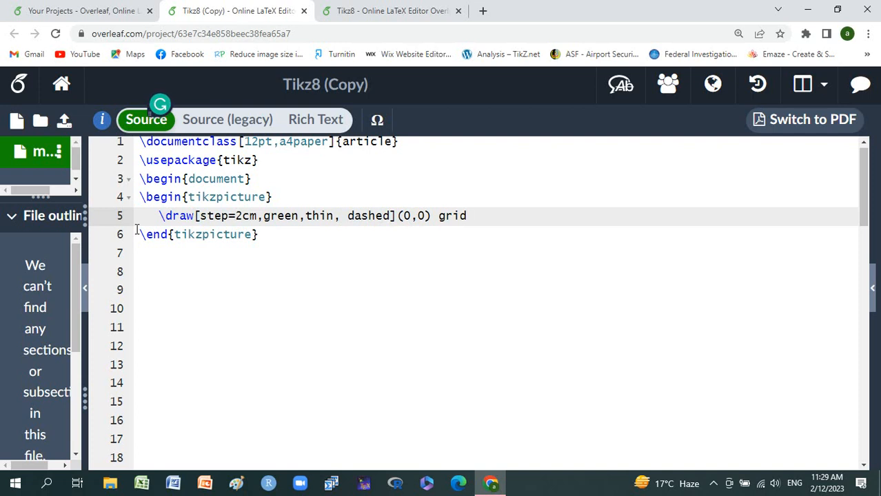
pyautogui.write('()')
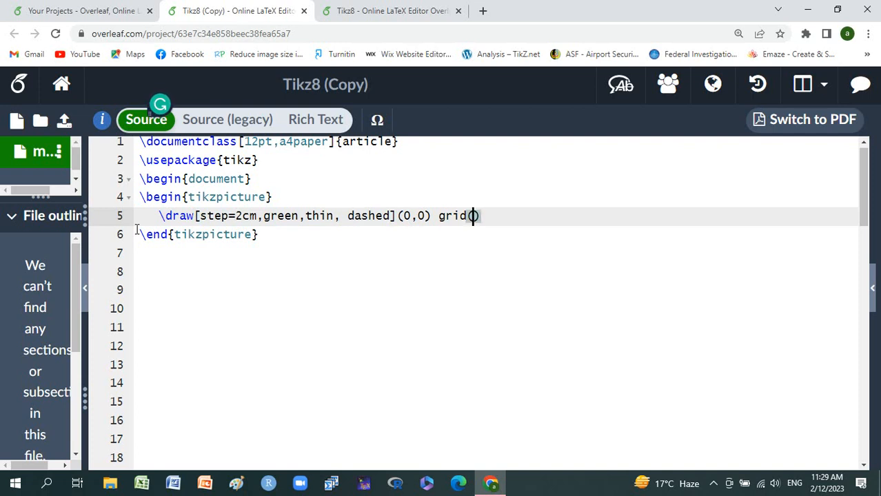
pyautogui.write('10,')
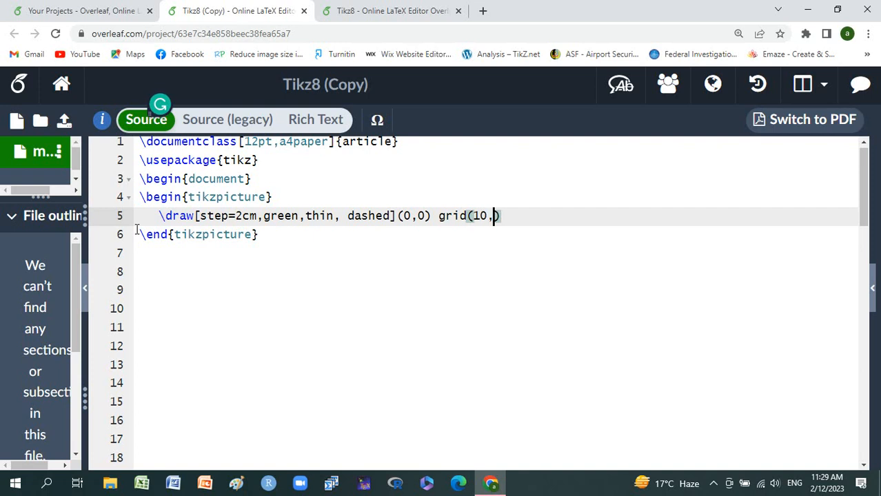
pyautogui.write('10')
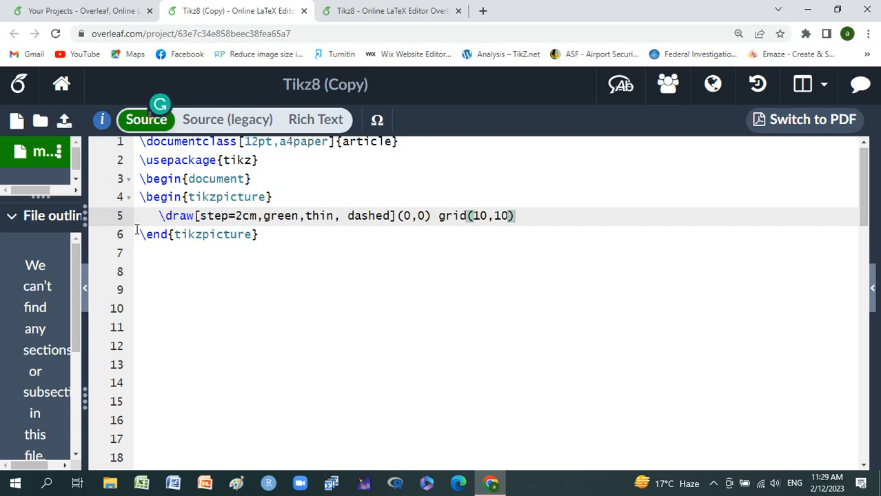
pyautogui.press('Return')
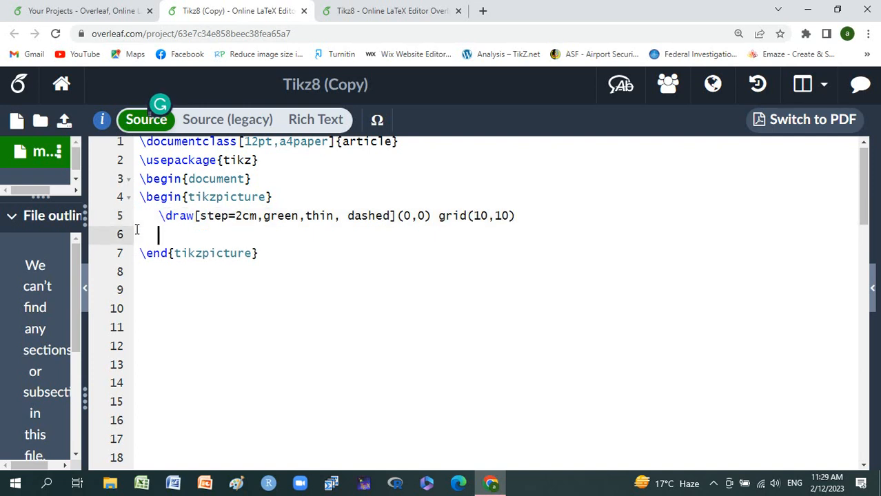
# Add a % comment line, then begin the x-axis: \draw[->,thick](-0.1,0)--
pyautogui.write('%')
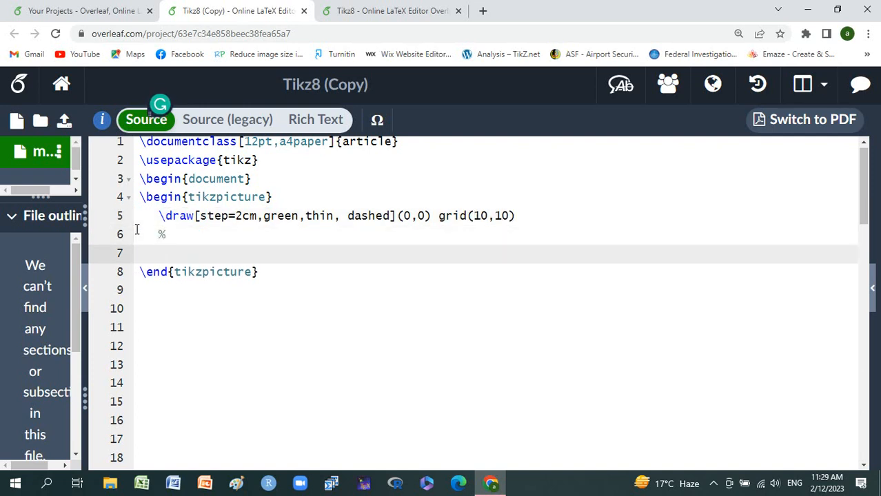
pyautogui.click(158, 253)
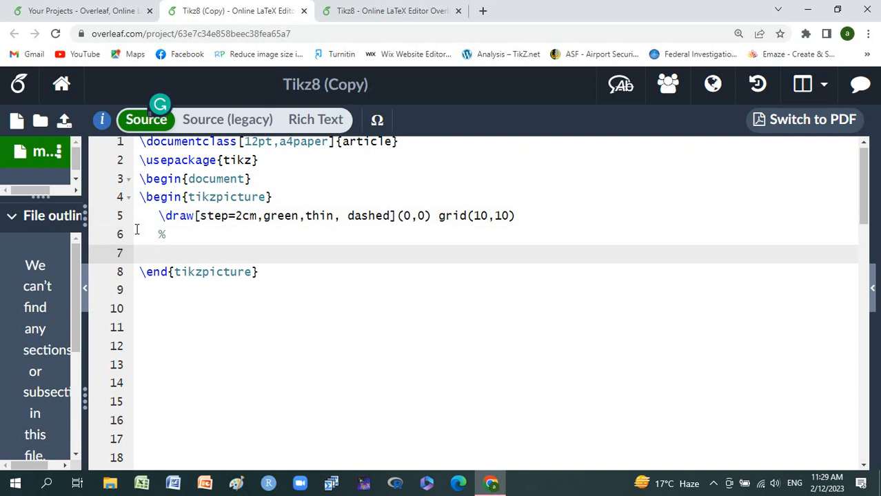
pyautogui.click(158, 253)
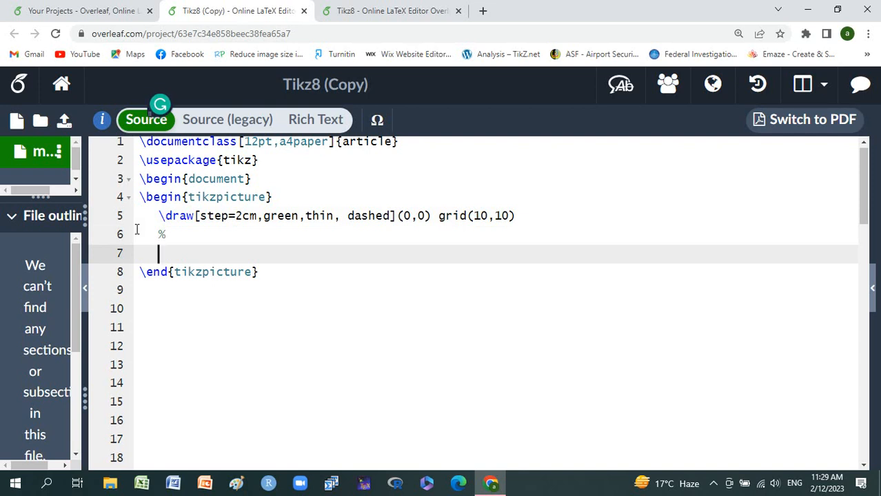
pyautogui.write('\\')
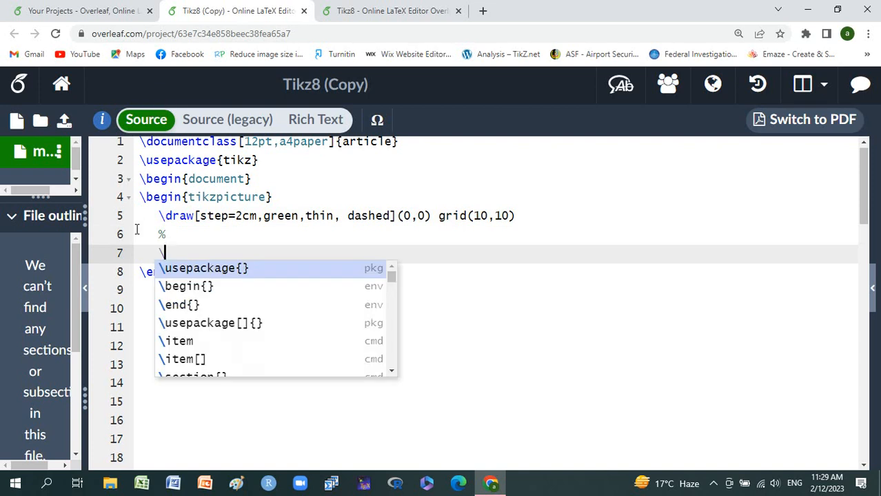
pyautogui.write('draw[]')
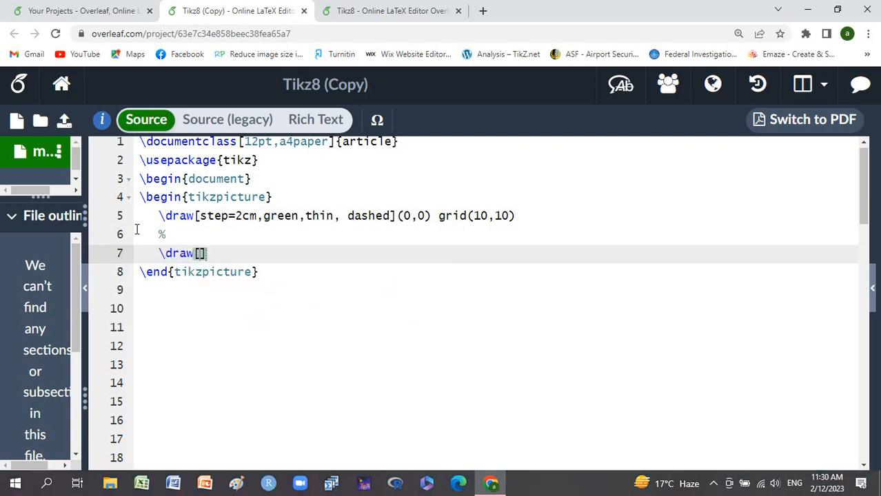
pyautogui.write('_')
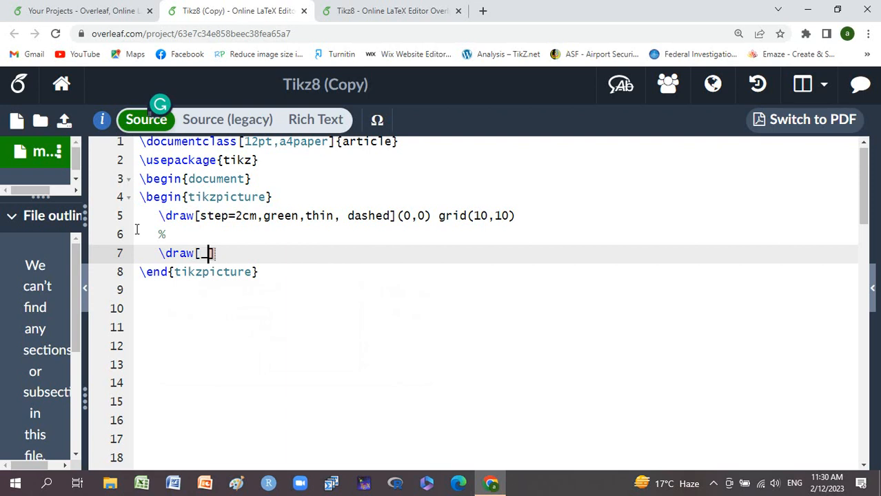
pyautogui.write('-')
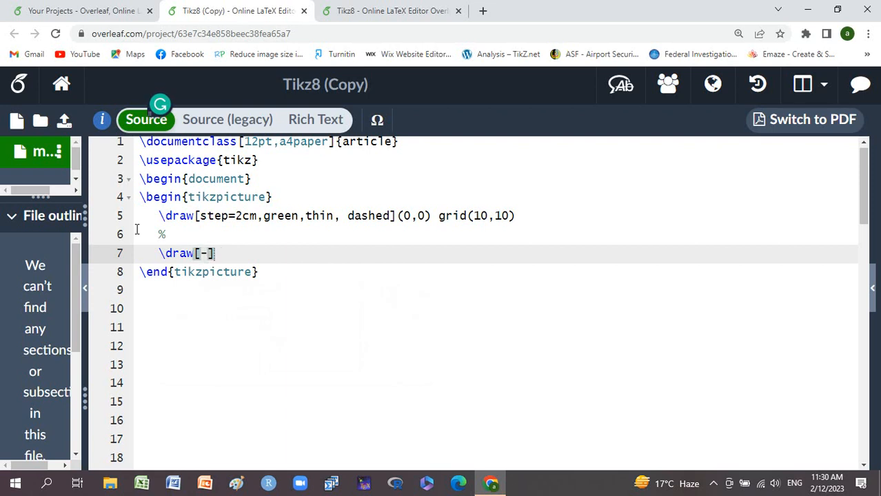
pyautogui.write('>,')
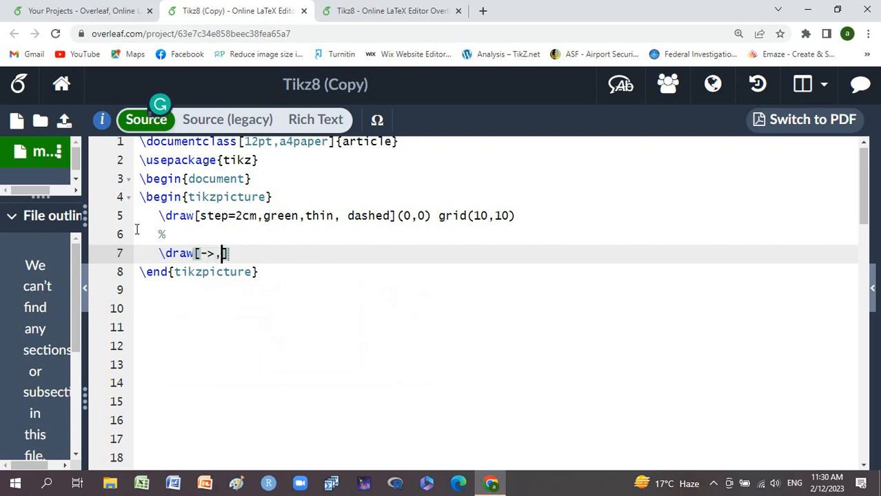
pyautogui.write('thick')
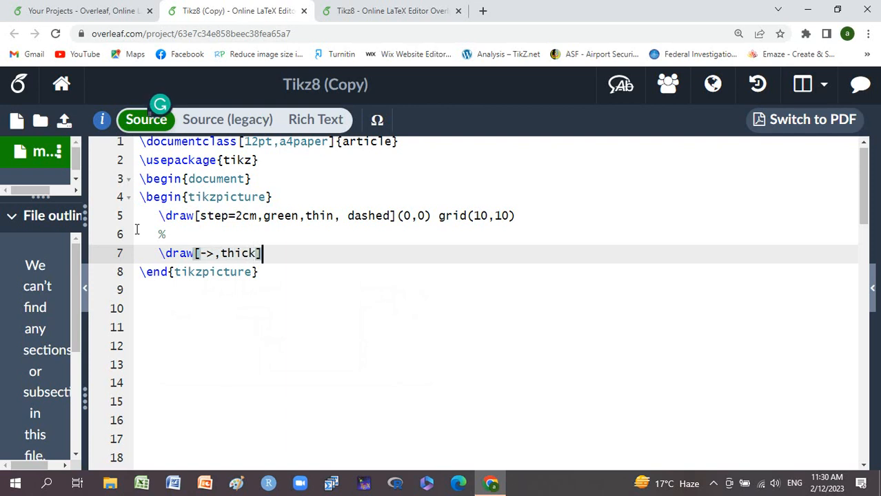
pyautogui.write('()')
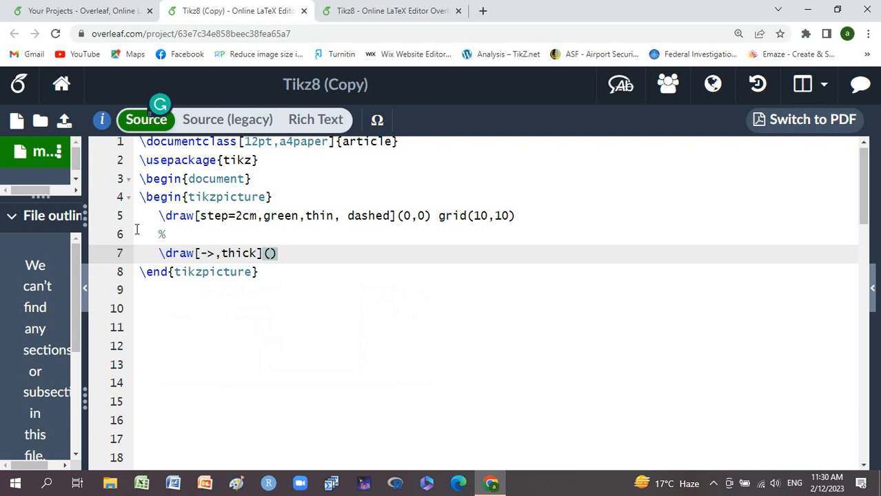
pyautogui.write('-0.')
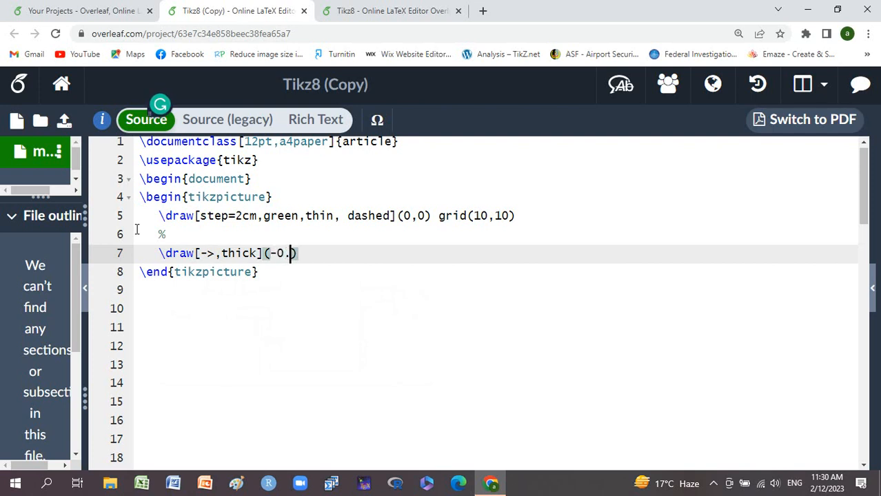
pyautogui.write('1,')
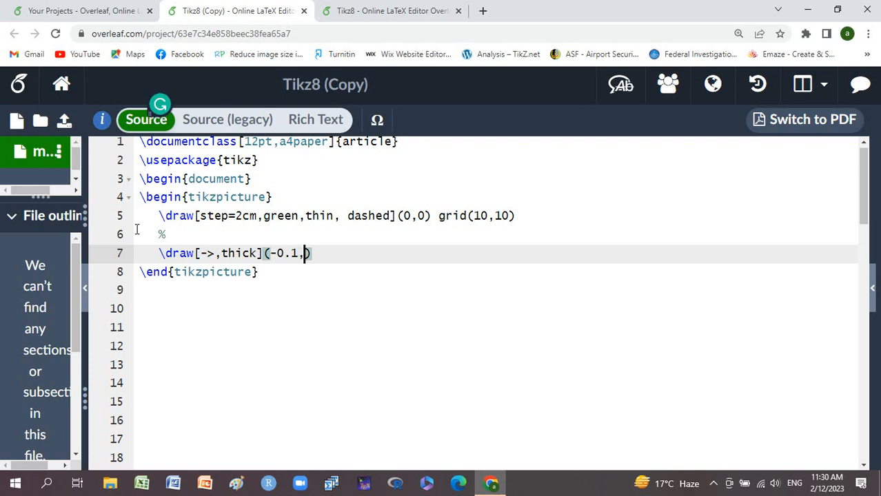
pyautogui.write('0')
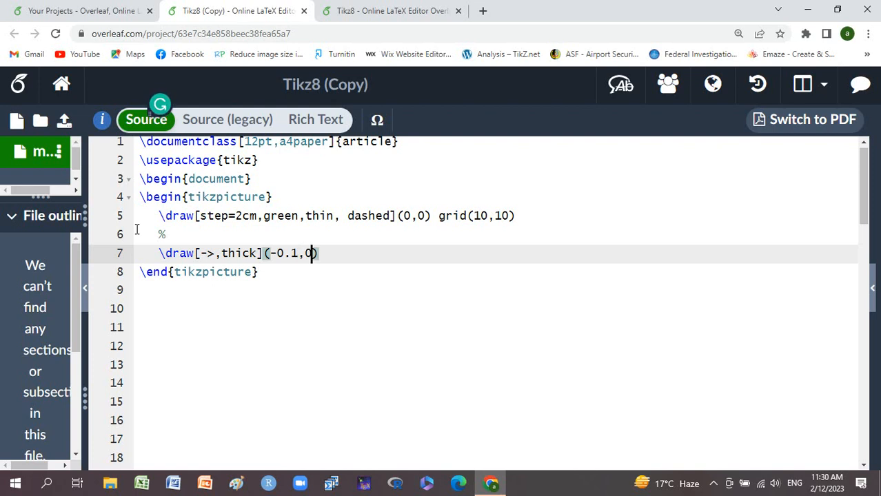
pyautogui.write(')--')
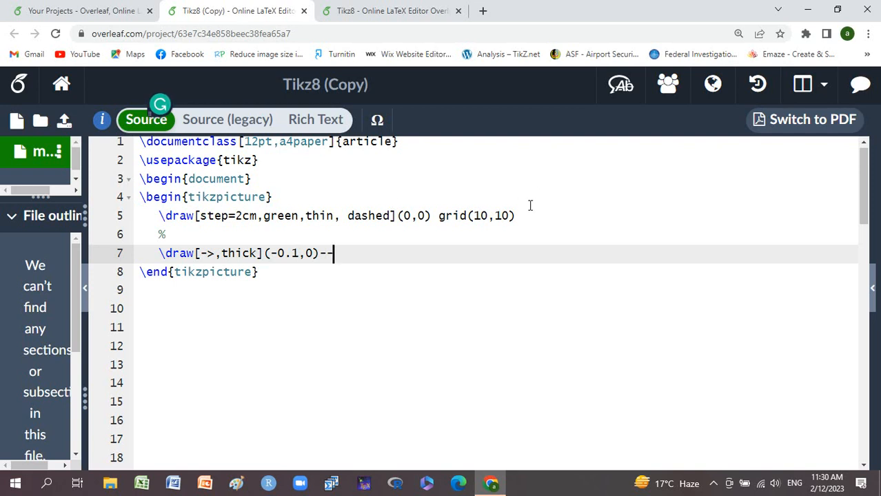
# Terminate the earlier grid command with a semicolon
pyautogui.click(513, 215)
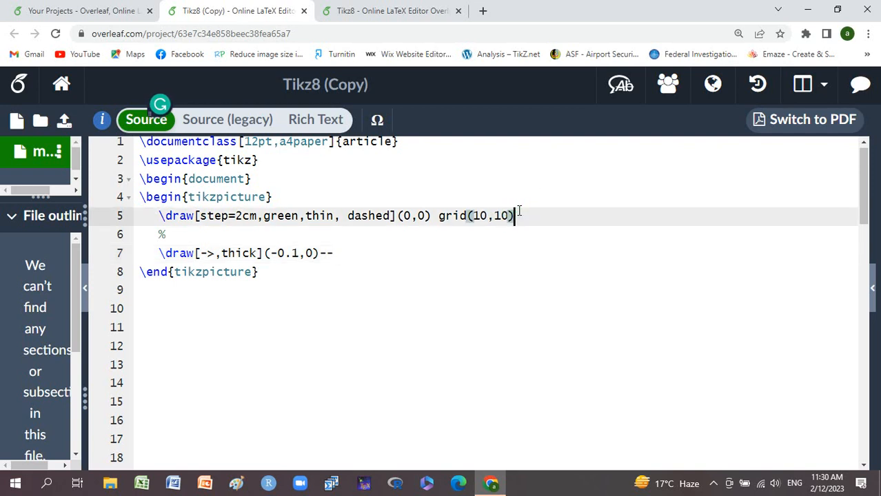
pyautogui.write(';')
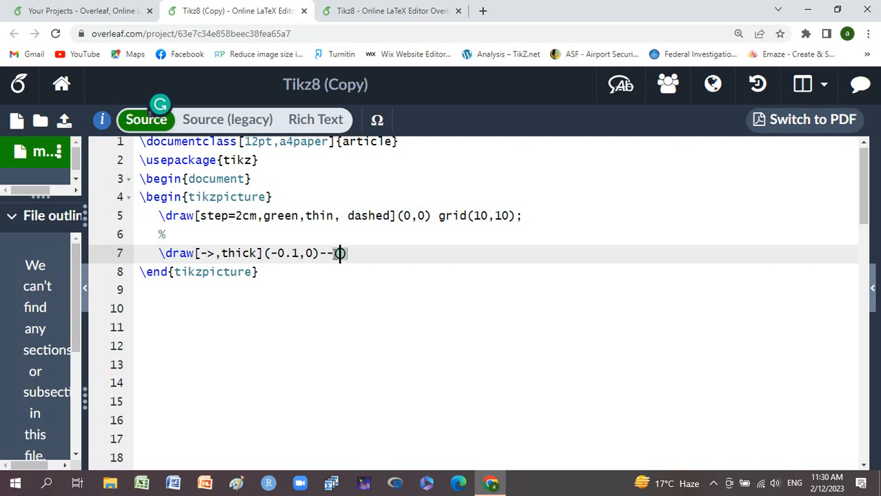
# Finish the x-axis with (10,0)node[anchor=west]{x} and select the line for copying
pyautogui.write('(10')
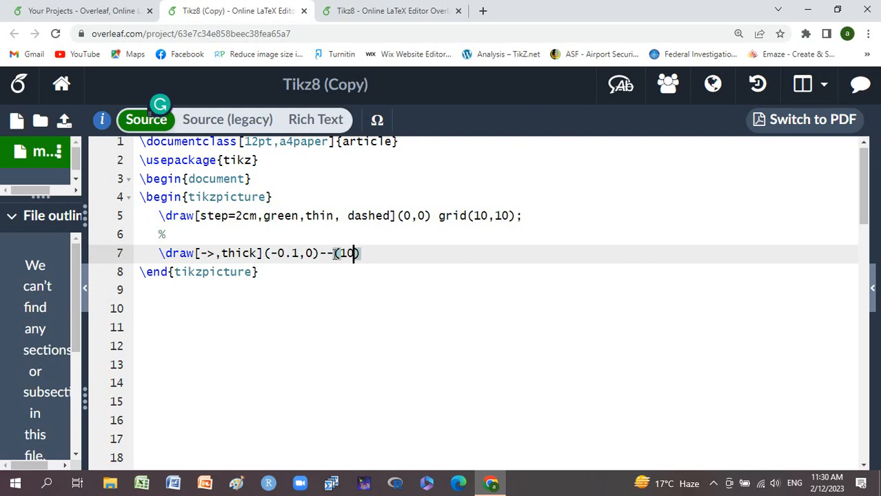
pyautogui.write(',0)')
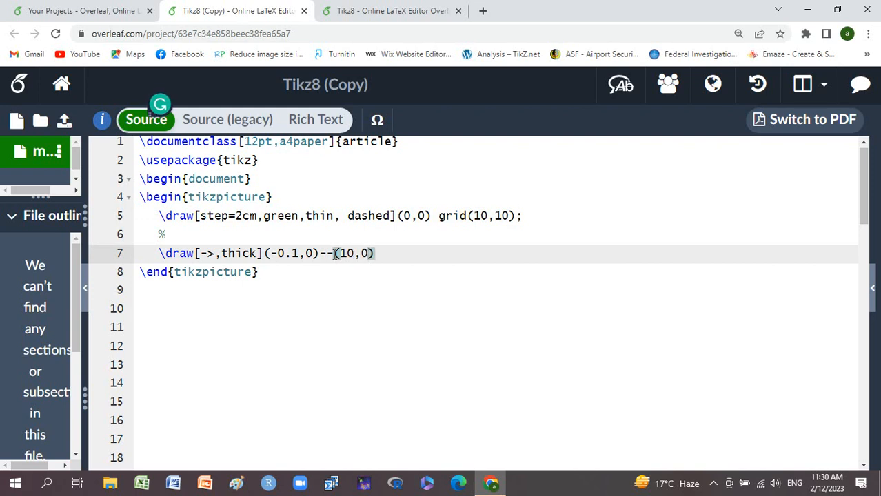
pyautogui.write('no')
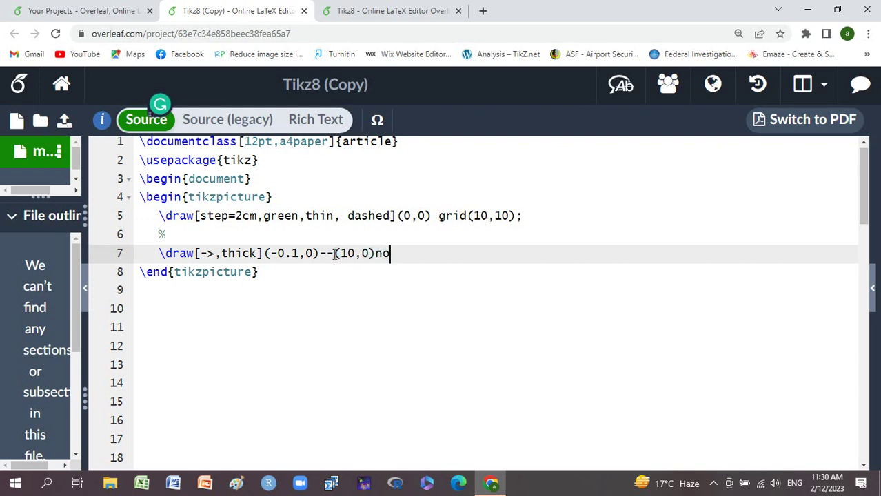
pyautogui.write('de')
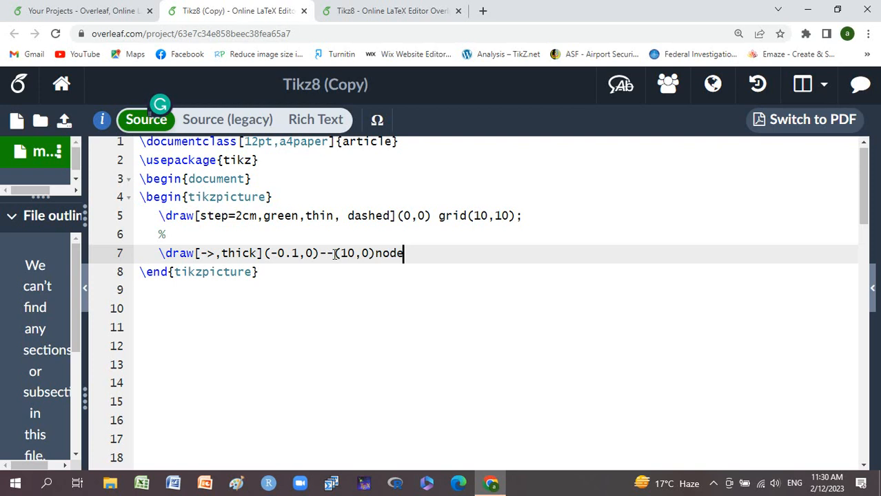
pyautogui.write('[')
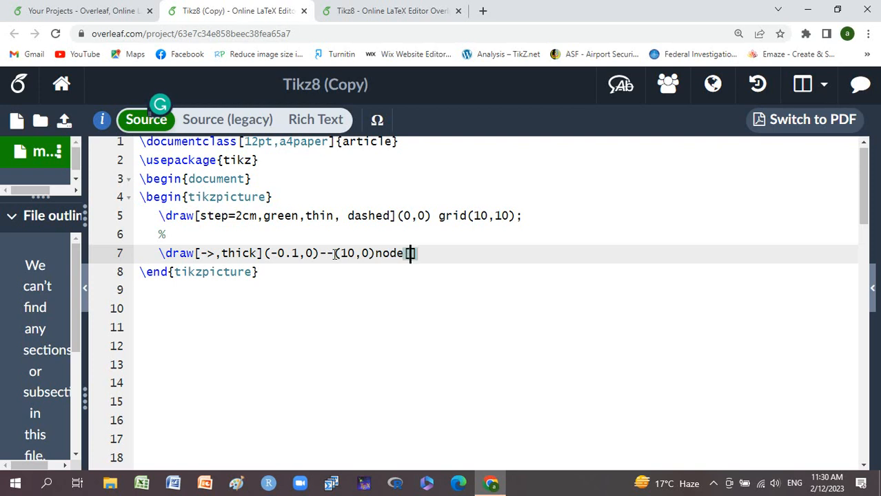
pyautogui.write('an')
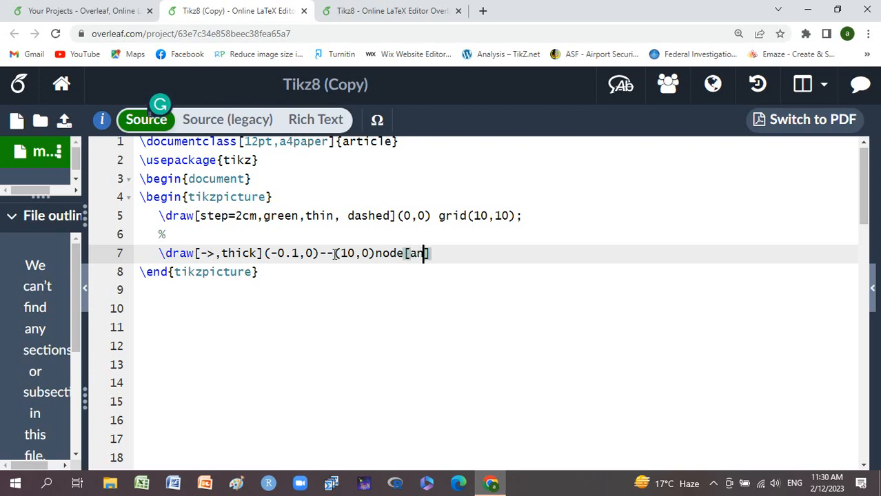
pyautogui.write('chor]')
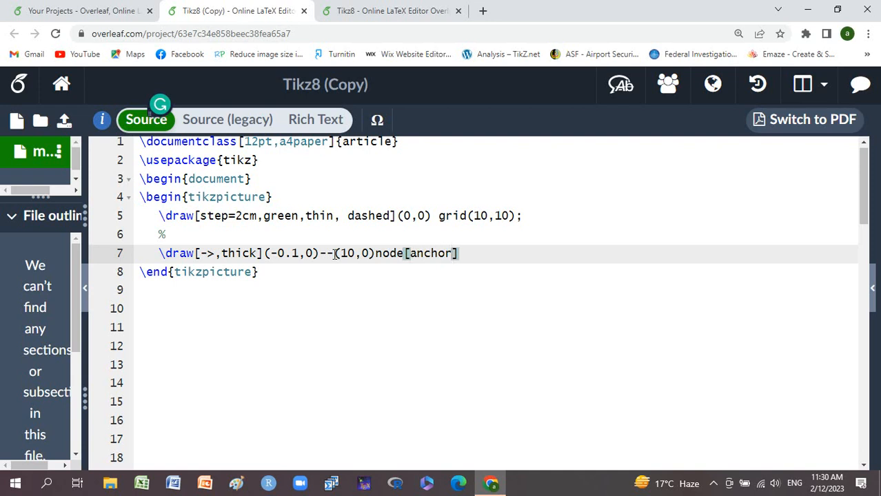
pyautogui.write('=')
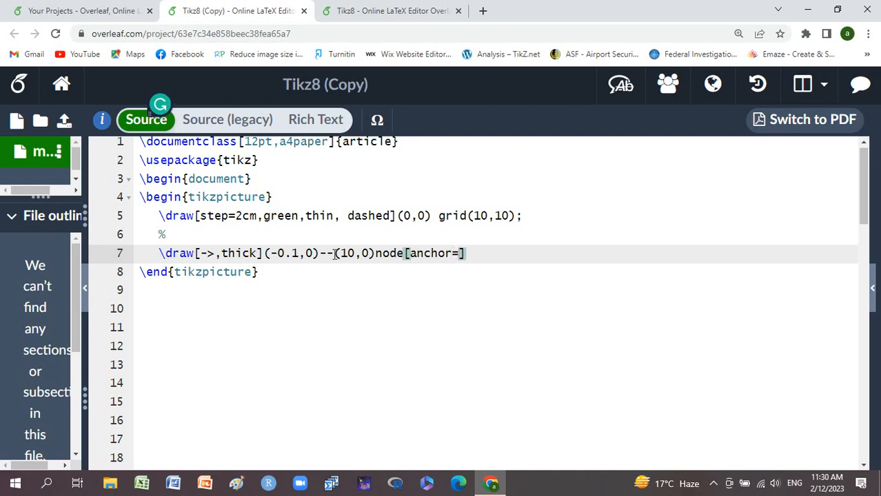
pyautogui.write('west')
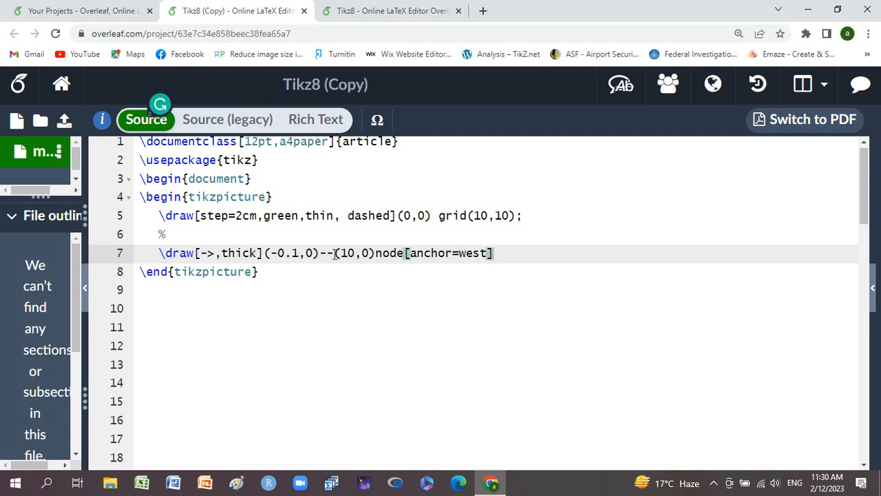
pyautogui.write('{}')
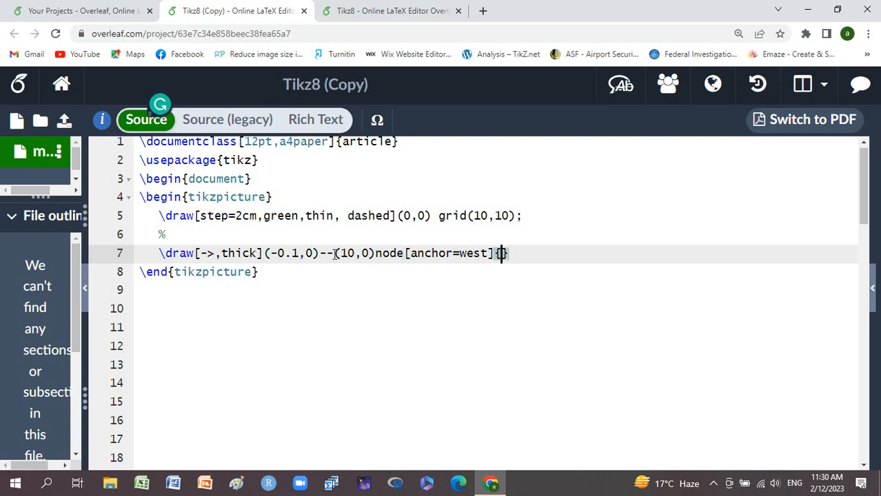
pyautogui.write('x')
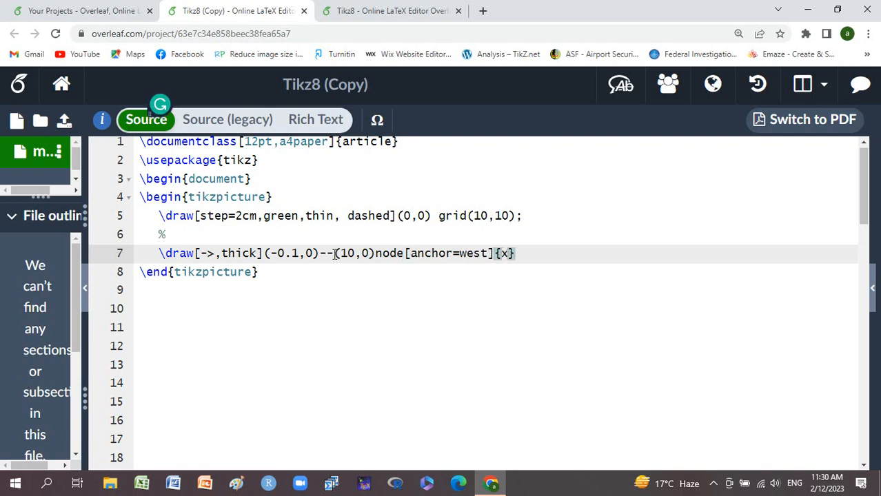
pyautogui.click(512, 254)
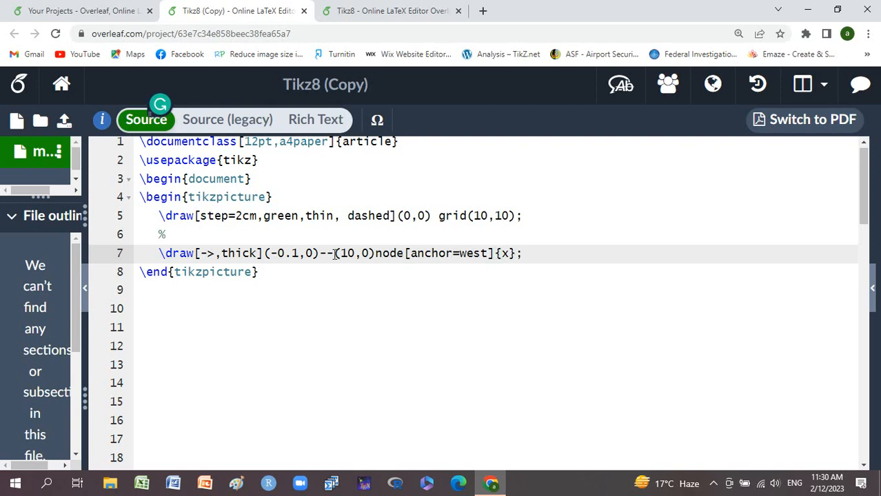
pyautogui.click(522, 254)
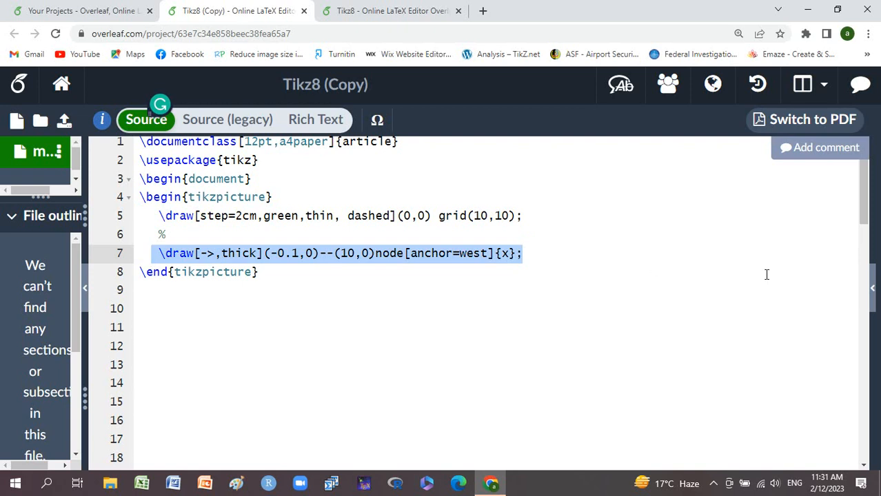
# Paste the axis line as a y-axis from (0,-0.1) to (0,10) with anchor=south and label y
pyautogui.click(523, 254)
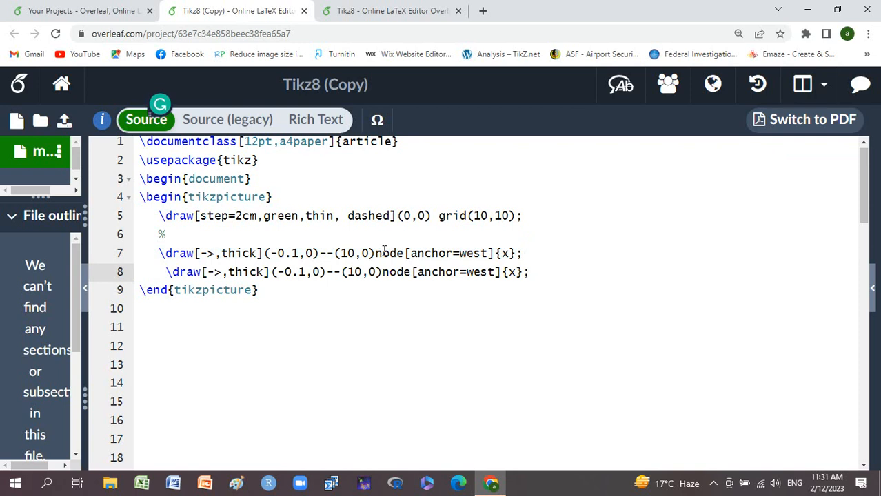
pyautogui.click(290, 272)
pyautogui.write('0,')
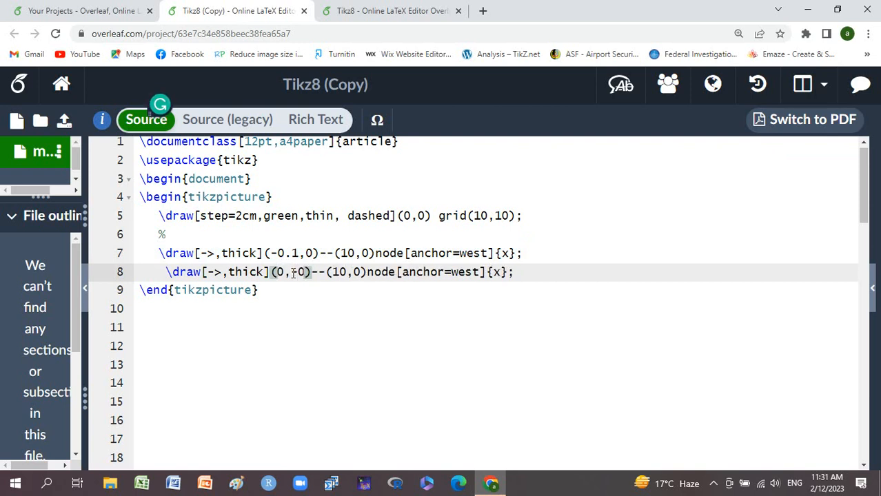
pyautogui.write('.1')
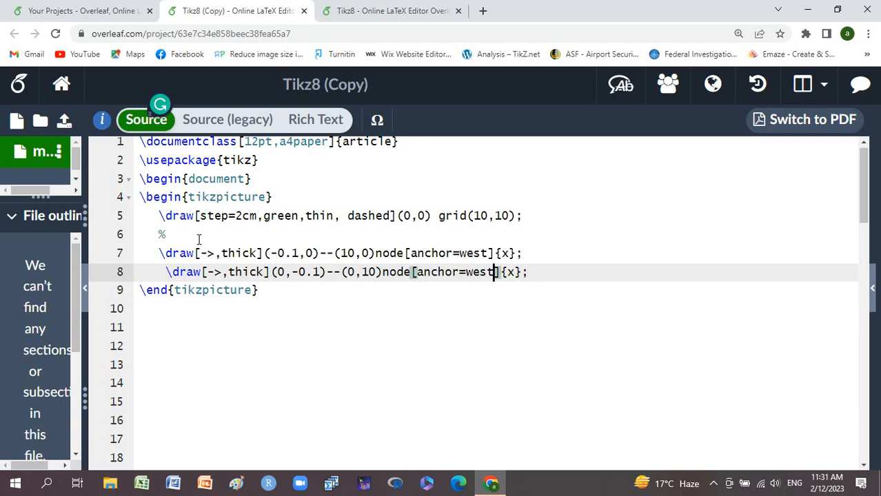
pyautogui.press('Backspace')
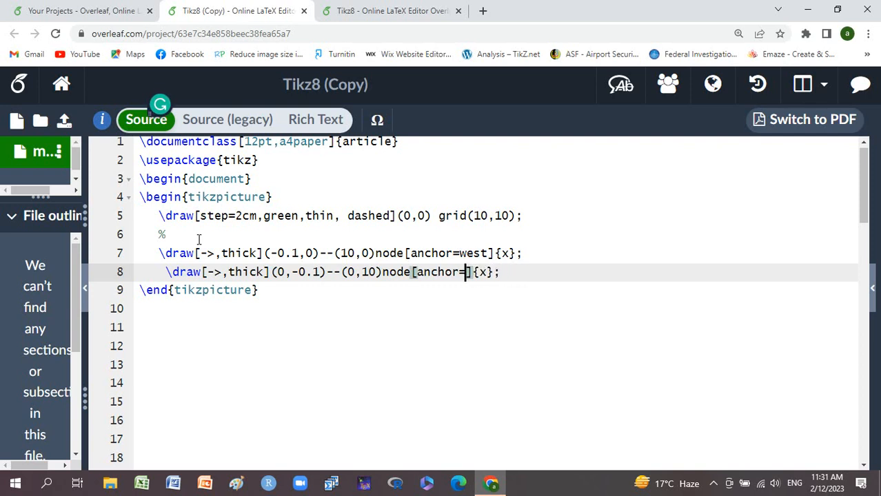
pyautogui.write('south')
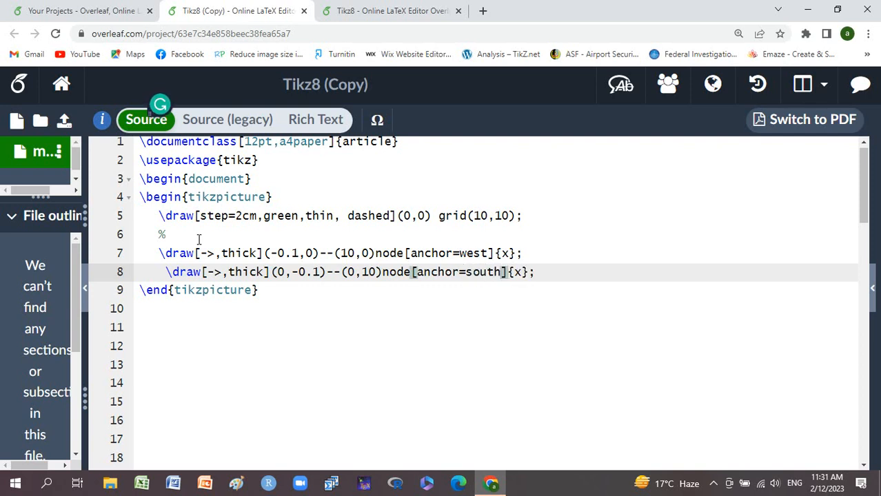
pyautogui.press('Backspace')
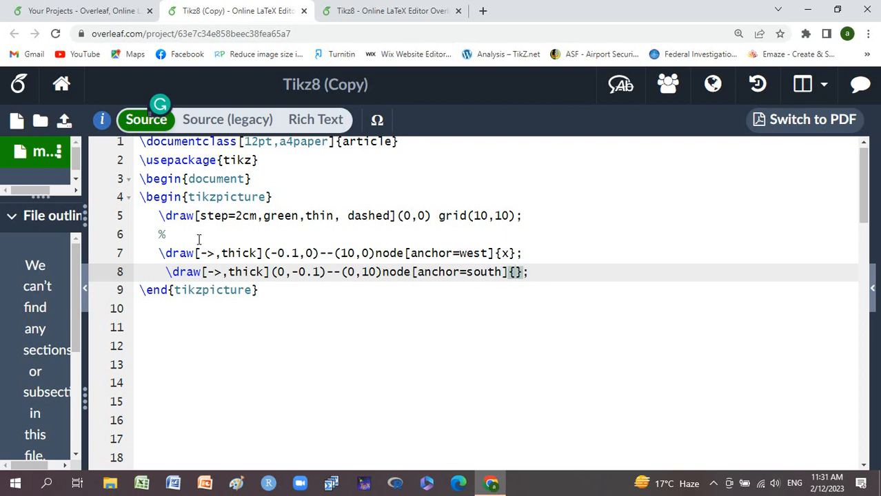
pyautogui.write('y')
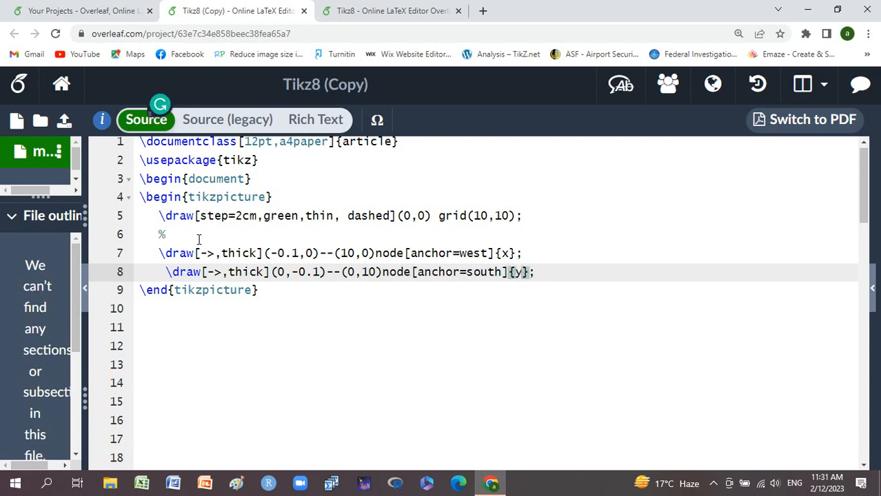
pyautogui.click(535, 272)
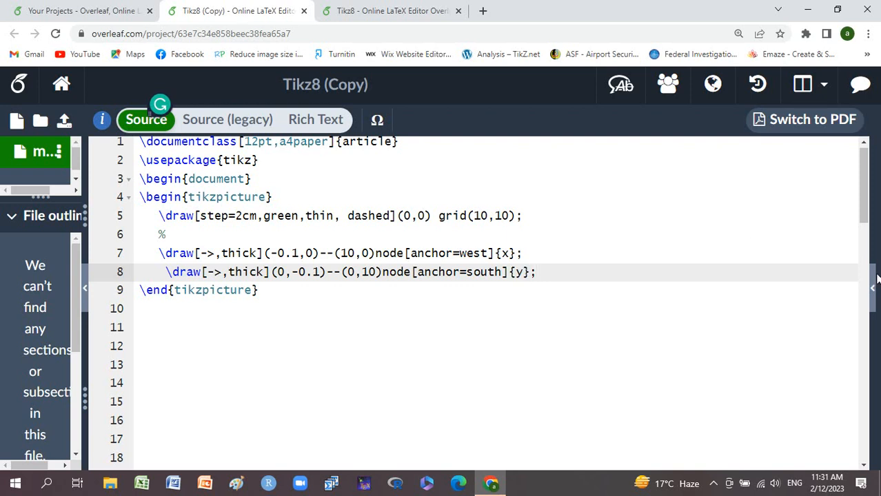
# Recompile and preview the grid with its axes, then hide the PDF pane
pyautogui.click(804, 118)
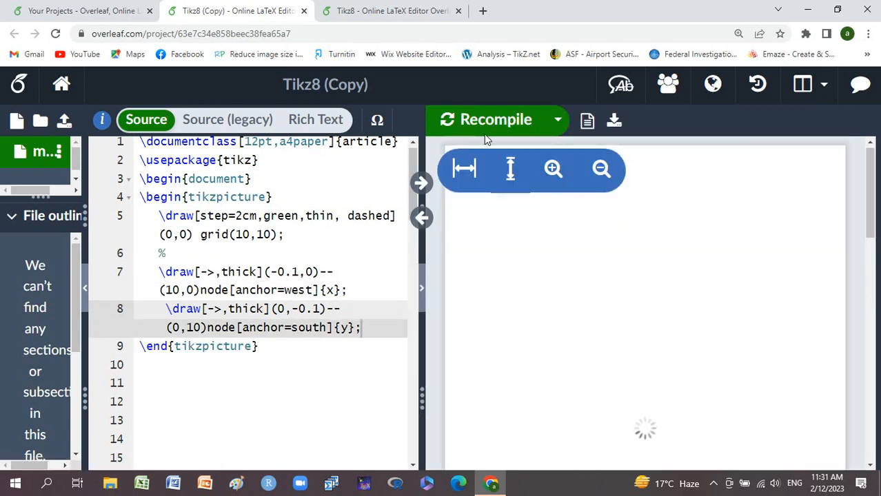
pyautogui.click(497, 119)
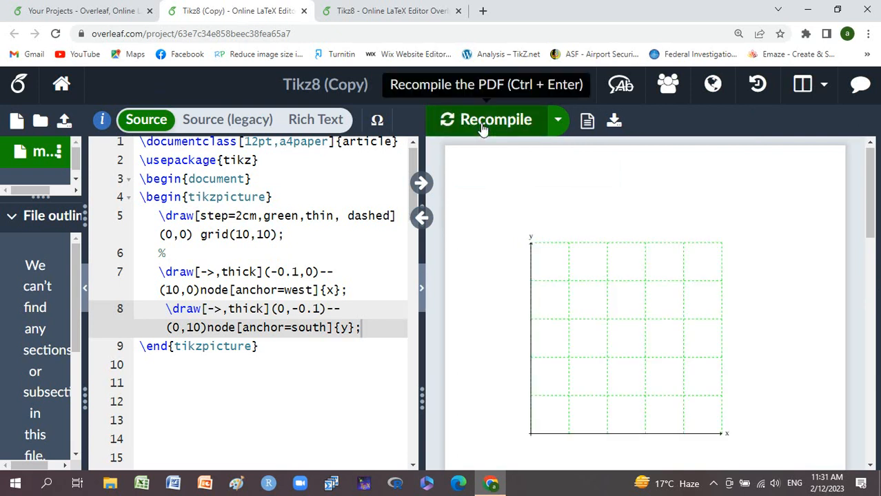
pyautogui.moveTo(422, 288)
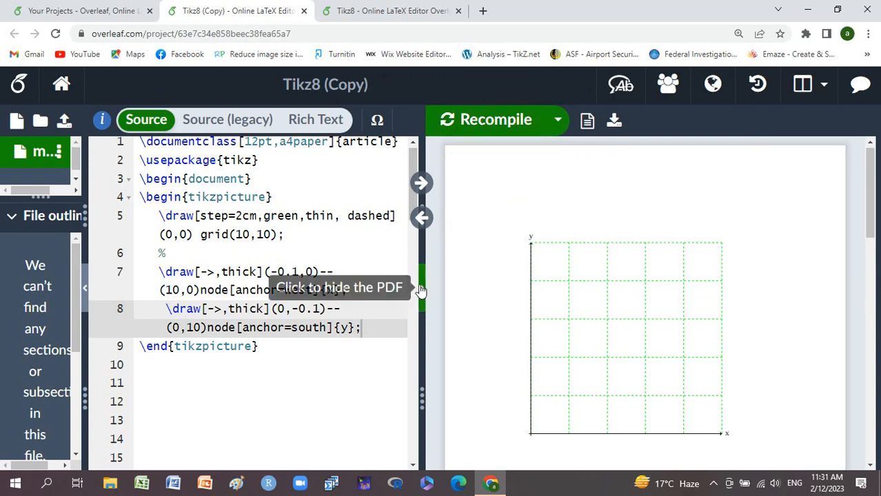
pyautogui.click(422, 288)
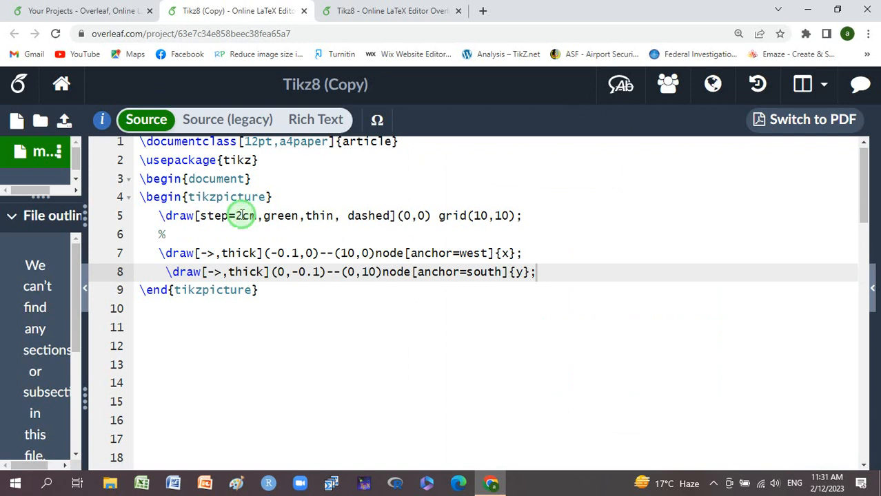
# Change the grid step from 2cm to 1cm and toggle the preview
pyautogui.write('1')
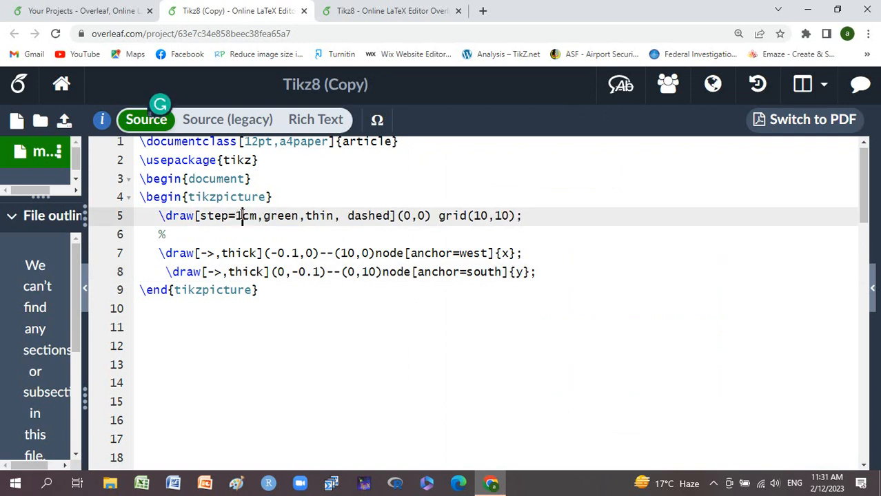
pyautogui.click(804, 118)
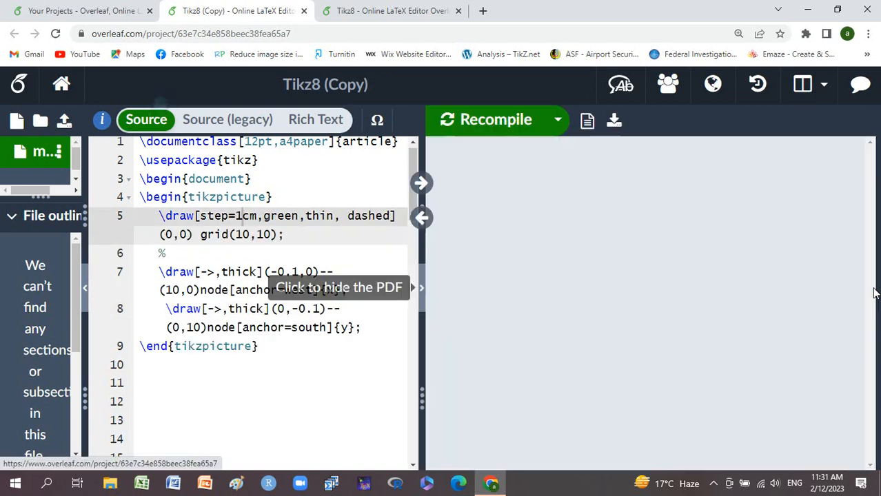
pyautogui.click(496, 118)
pyautogui.write('%')
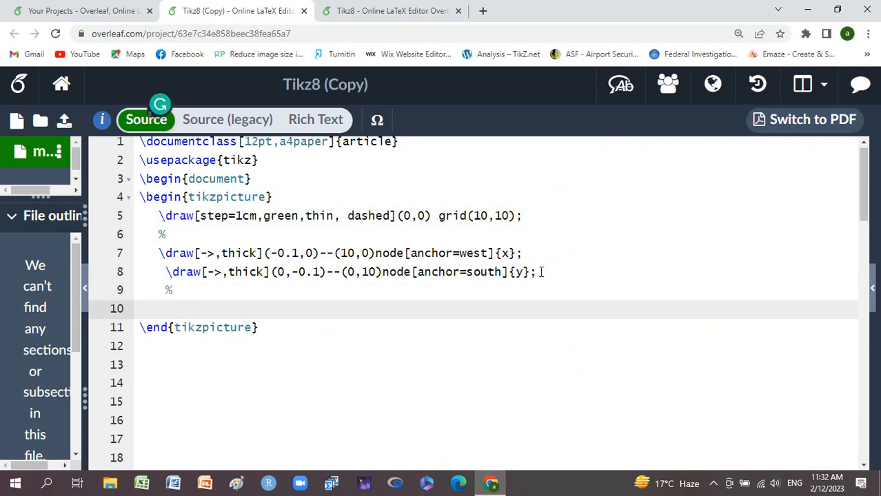
# Write the loop header \foreach\x in {0,1,...,10} on line 10
pyautogui.click(164, 308)
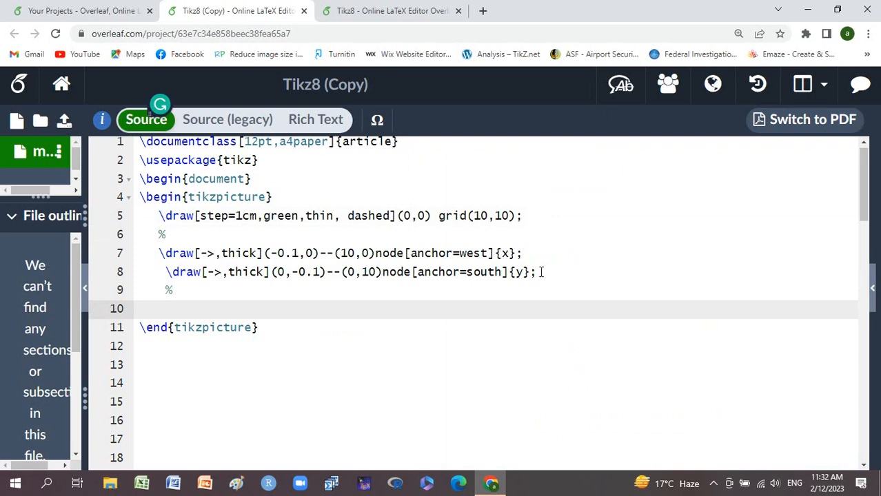
pyautogui.write('\\f')
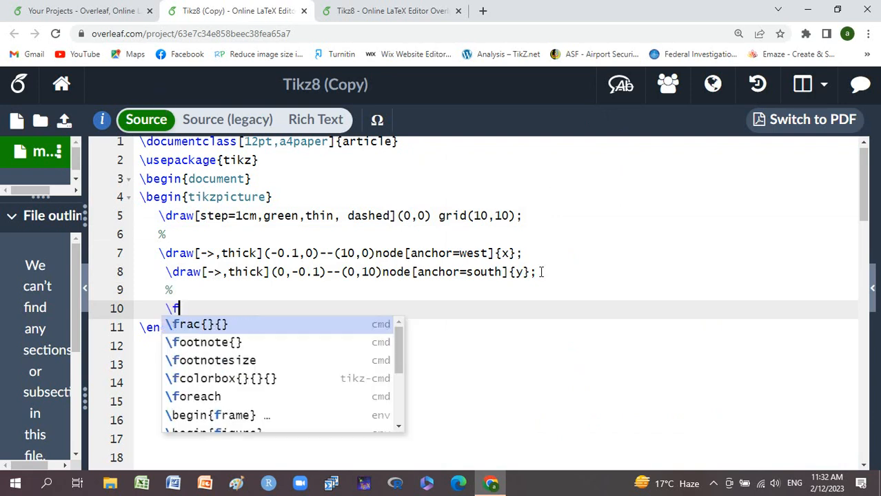
pyautogui.write('oreach')
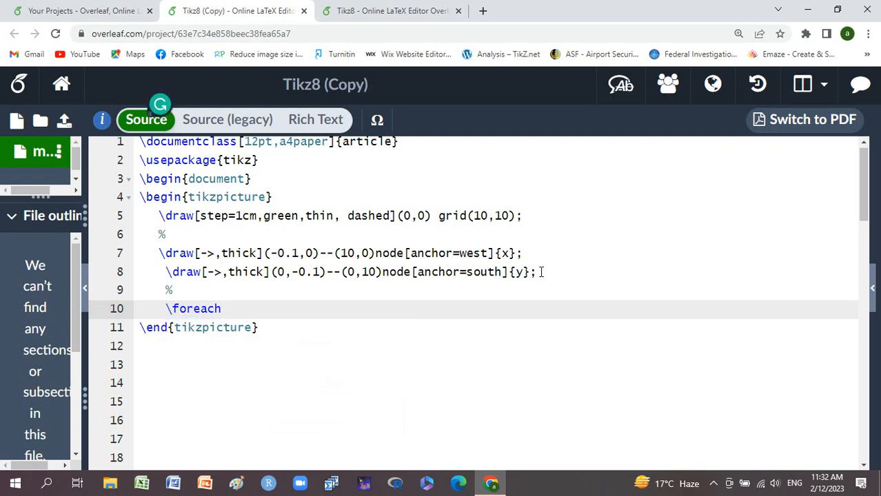
pyautogui.write('\\x')
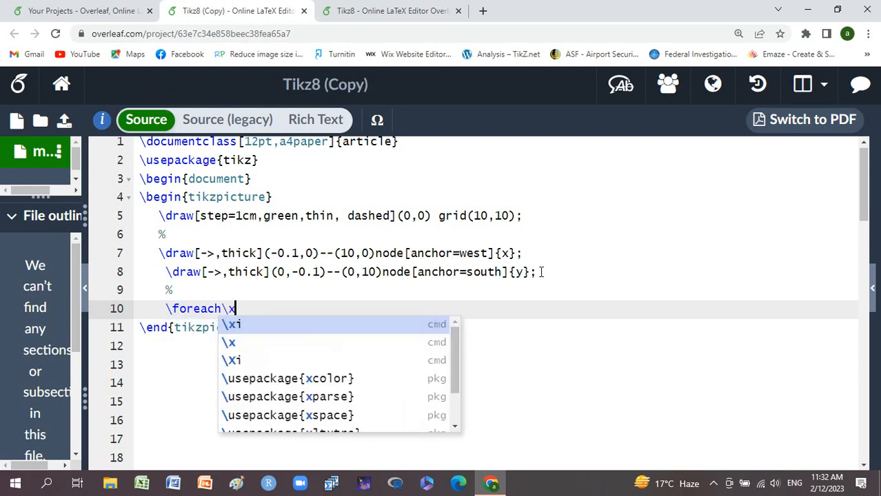
pyautogui.write('i')
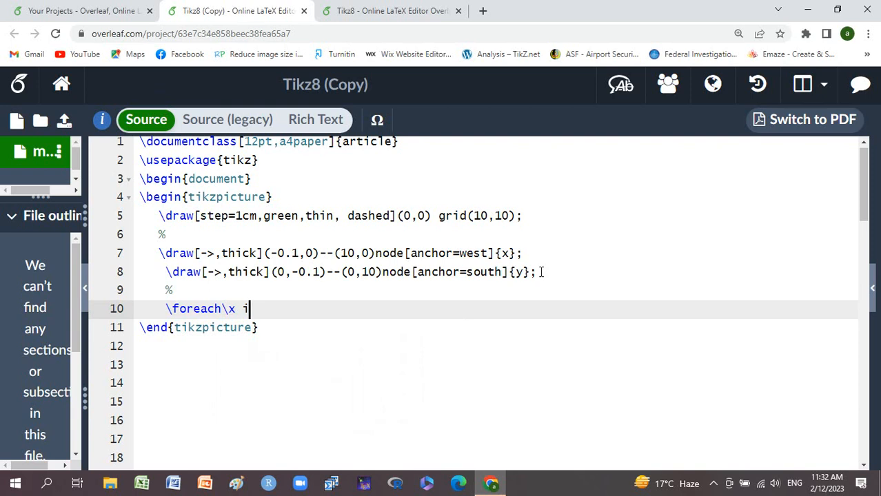
pyautogui.write('n')
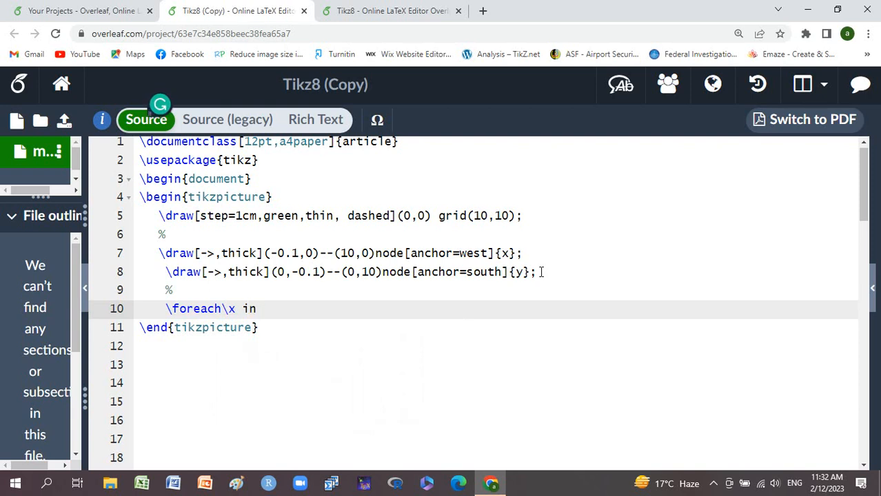
pyautogui.write('{0')
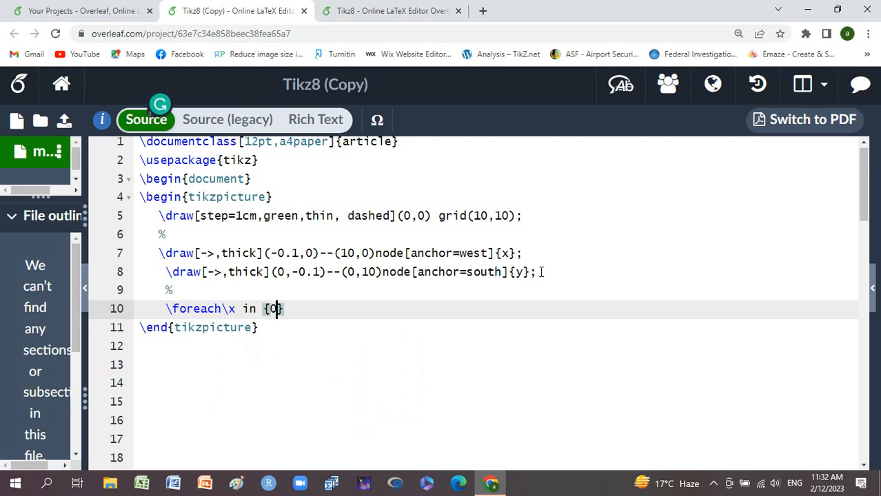
pyautogui.write(',')
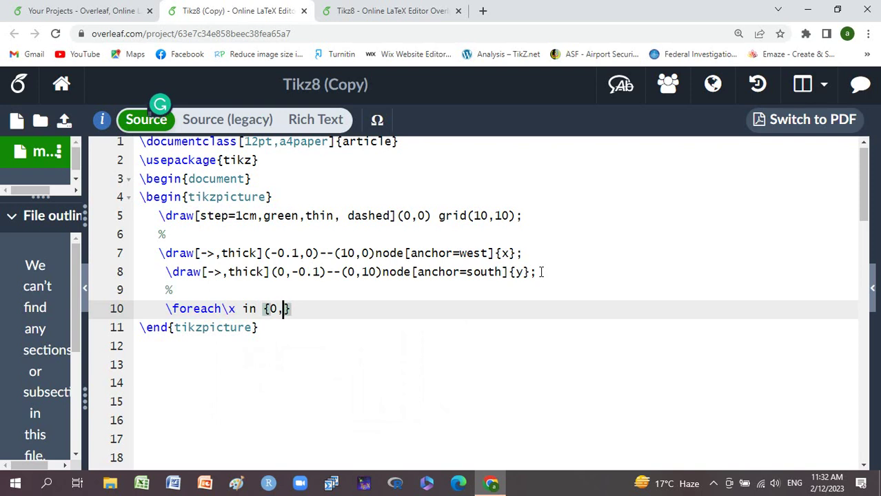
pyautogui.write('1,')
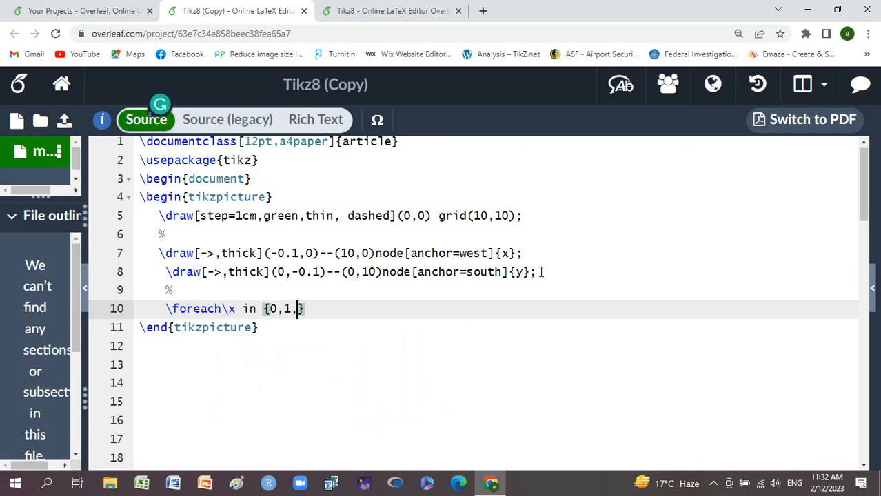
pyautogui.write('...')
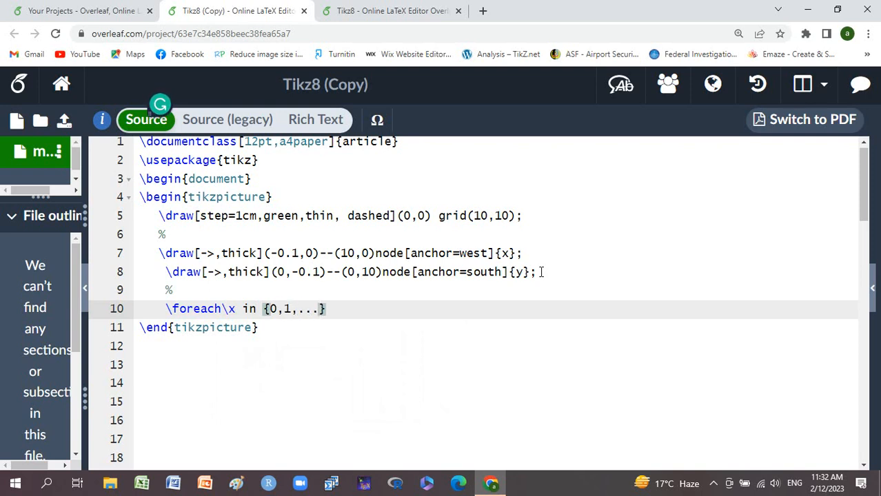
pyautogui.write(',')
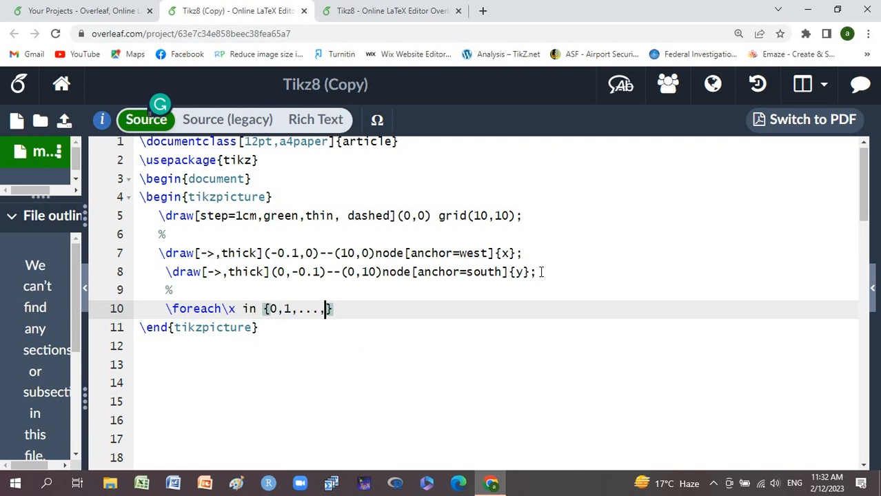
pyautogui.write('10')
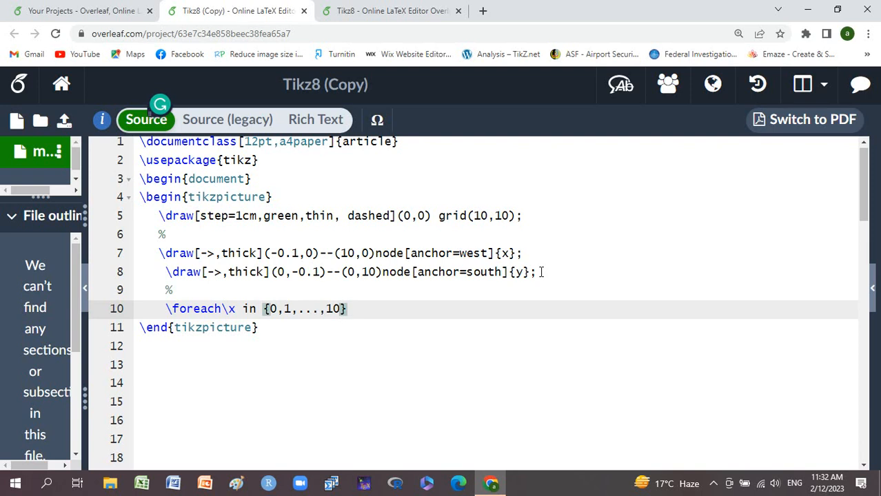
# Add the loop body \draw(\x cm, 0cm) node[anchor=north]{\x}; for the x-axis tick labels
pyautogui.write('\\dr(')
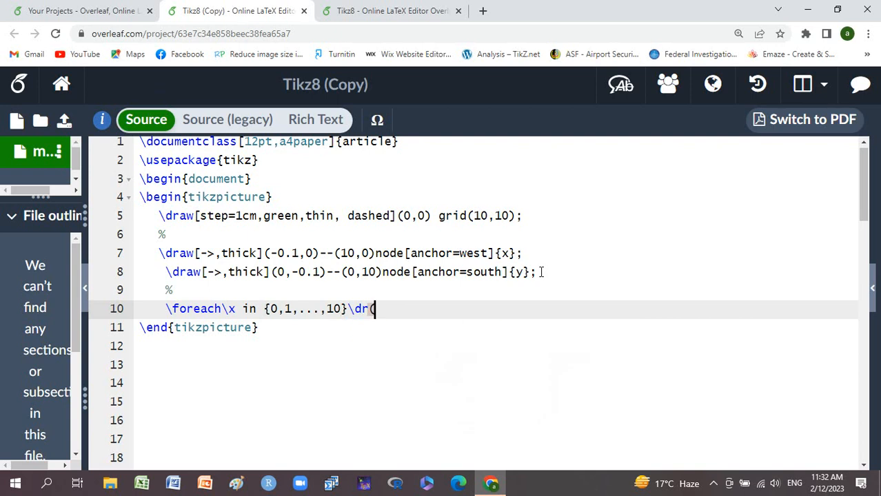
pyautogui.press('Backspace')
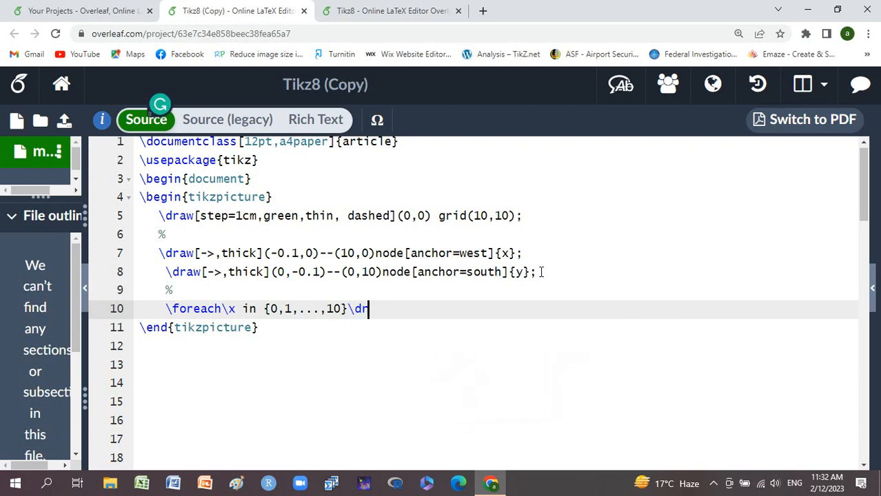
pyautogui.write('aw(')
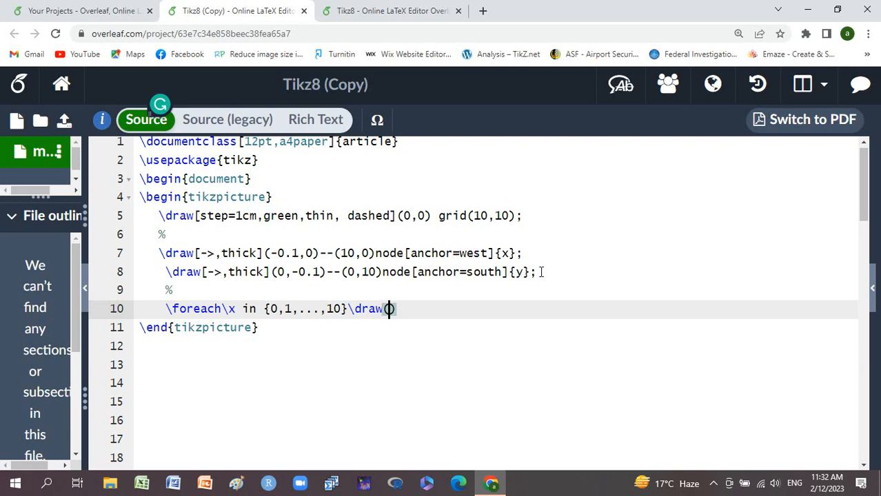
pyautogui.write('(\\x')
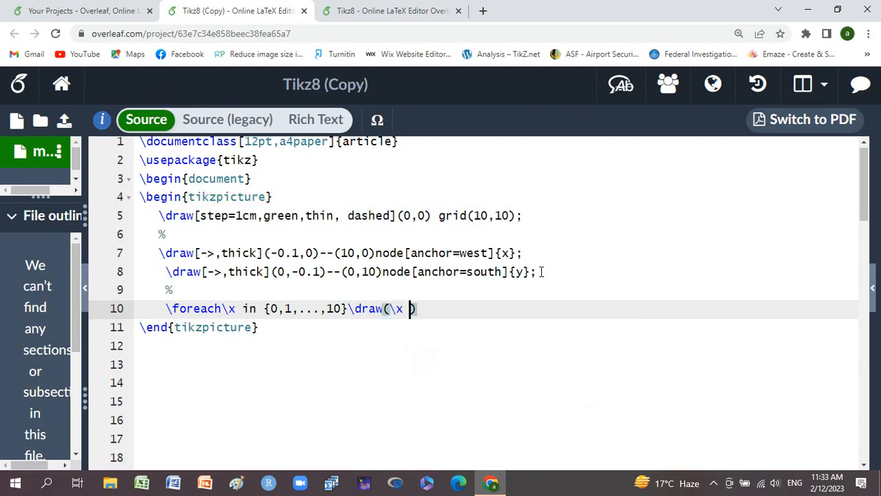
pyautogui.write('cm, 0')
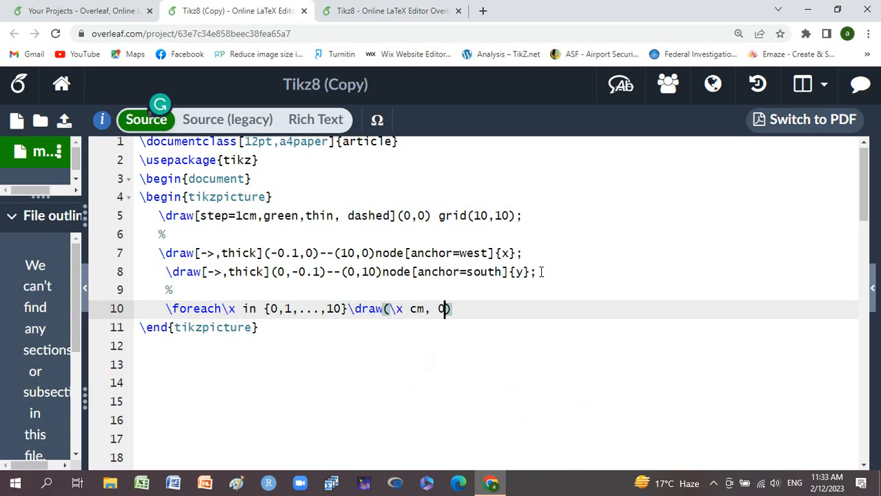
pyautogui.write('cm)')
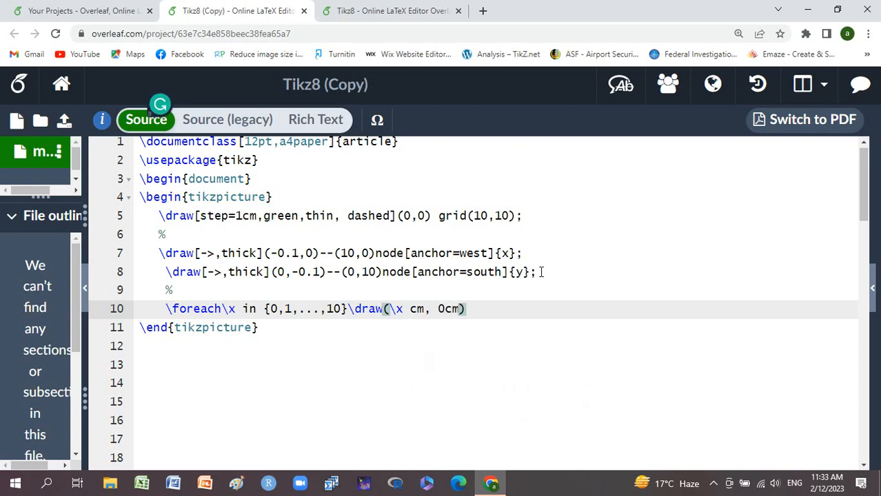
pyautogui.write('n')
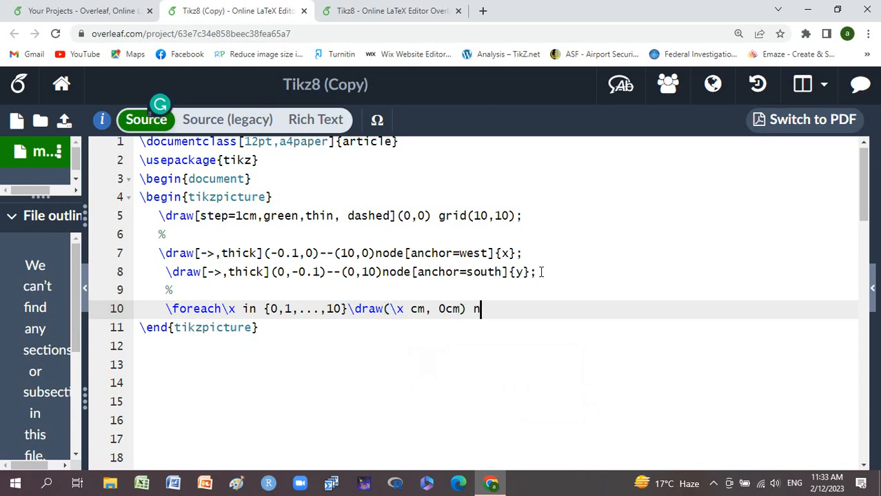
pyautogui.write('ode[')
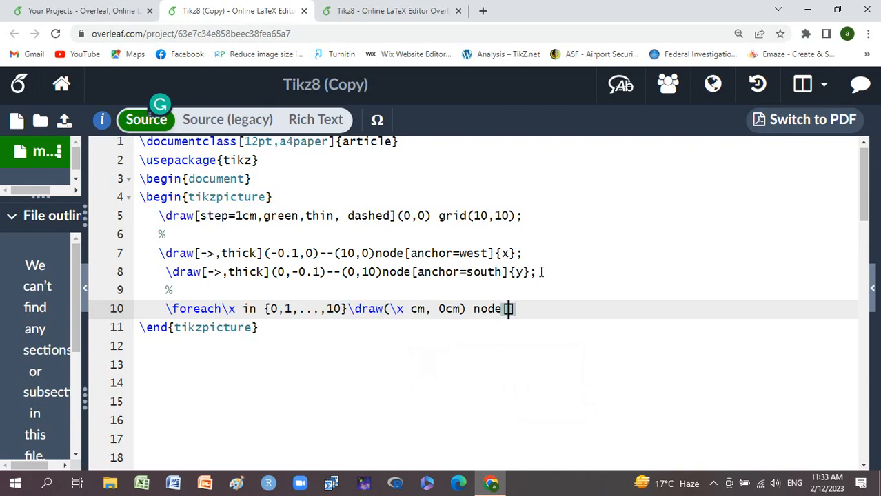
pyautogui.write('anch')
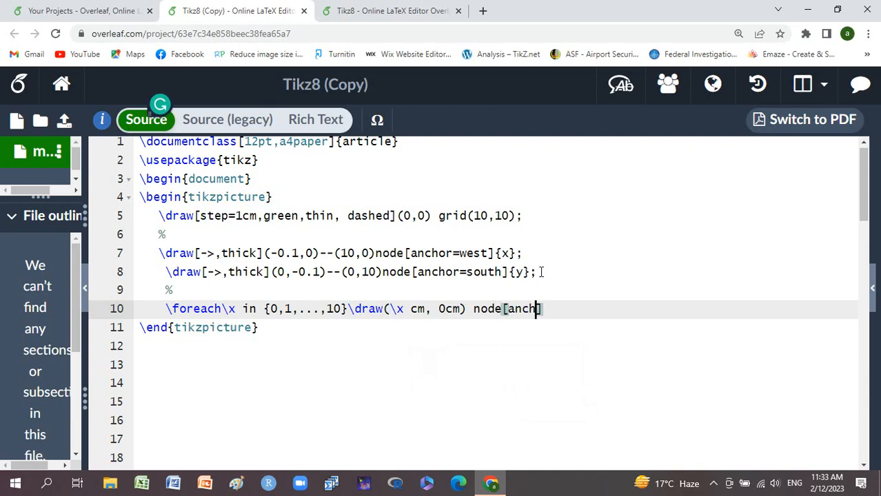
pyautogui.write('or=')
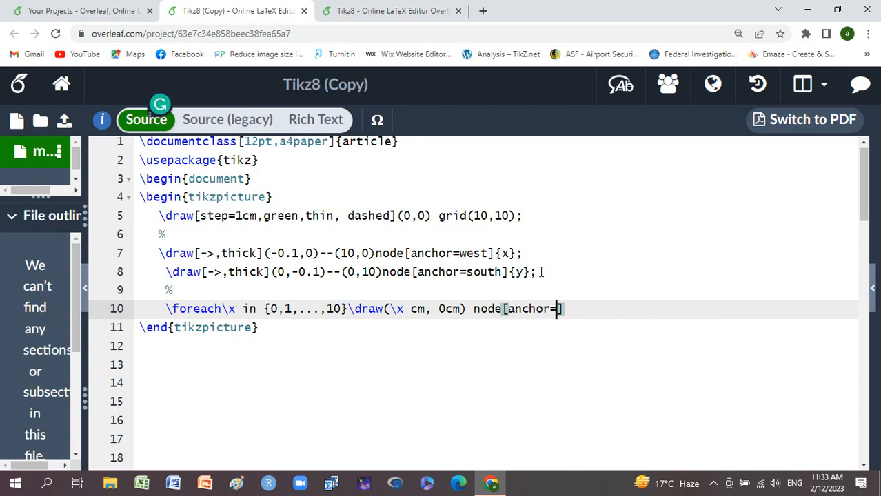
pyautogui.write('north')
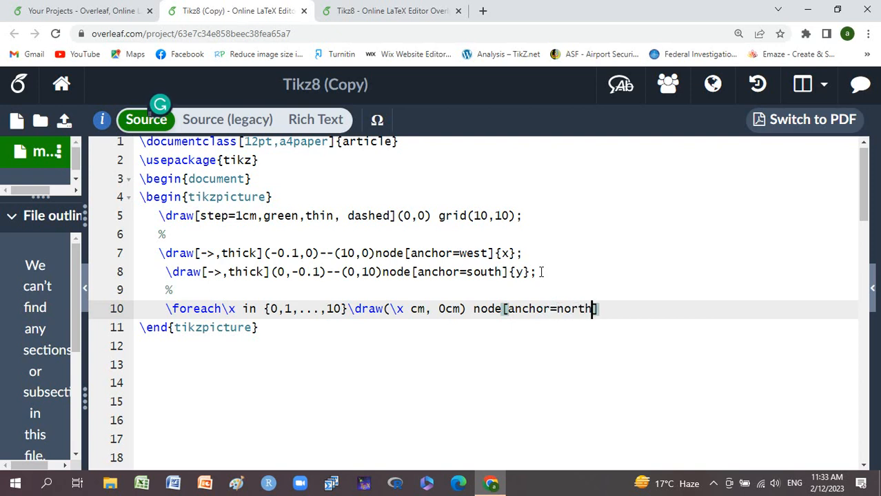
pyautogui.write(']')
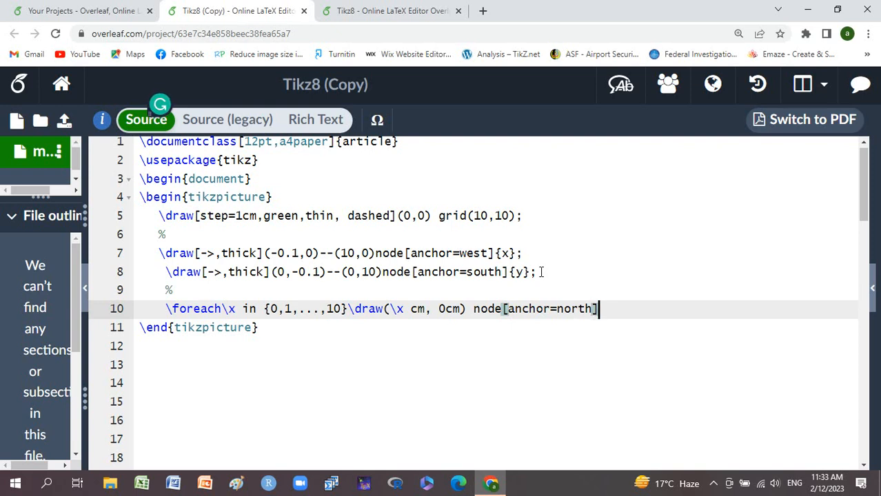
pyautogui.write('{')
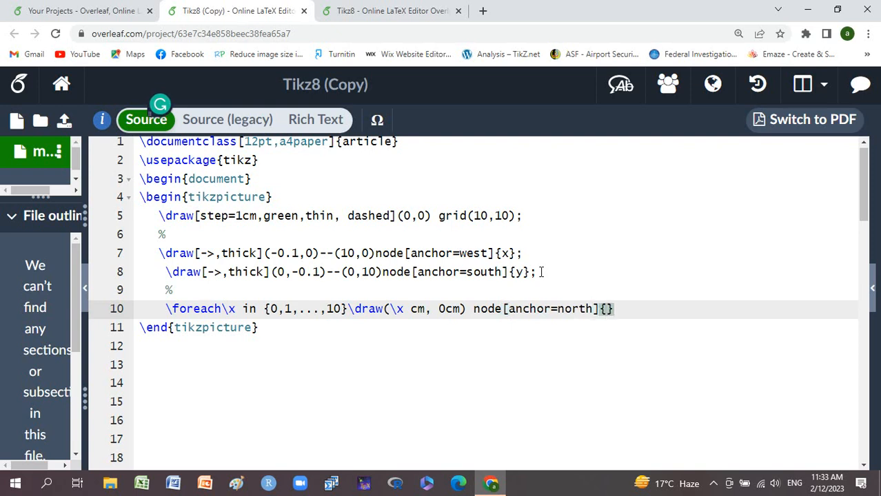
pyautogui.write('\\x')
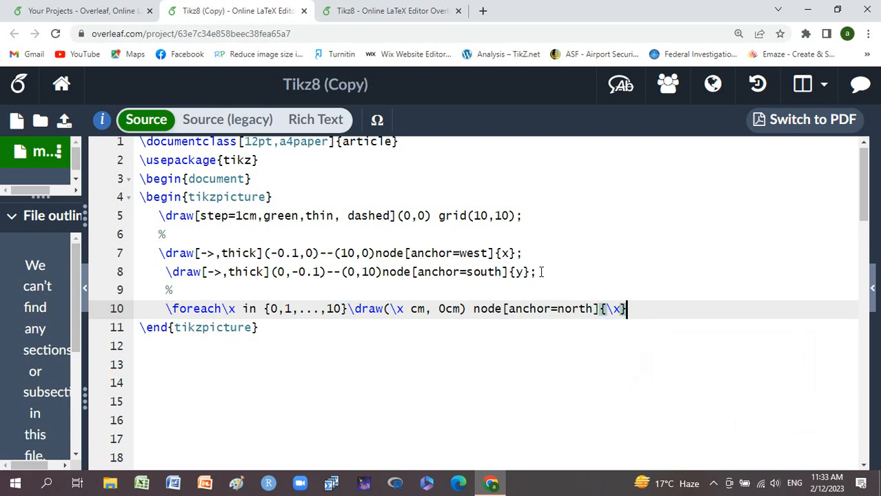
pyautogui.write(';')
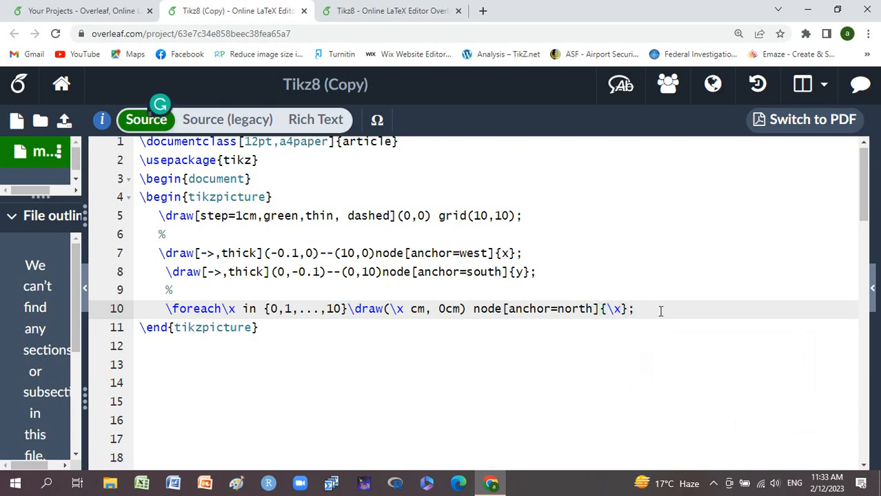
# Duplicate the loop as \foreach\y with \draw(0cm,\y cm) node[anchor=east]{\y}; for y-axis labels
pyautogui.moveTo(304, 309); pyautogui.dragTo(633, 309)
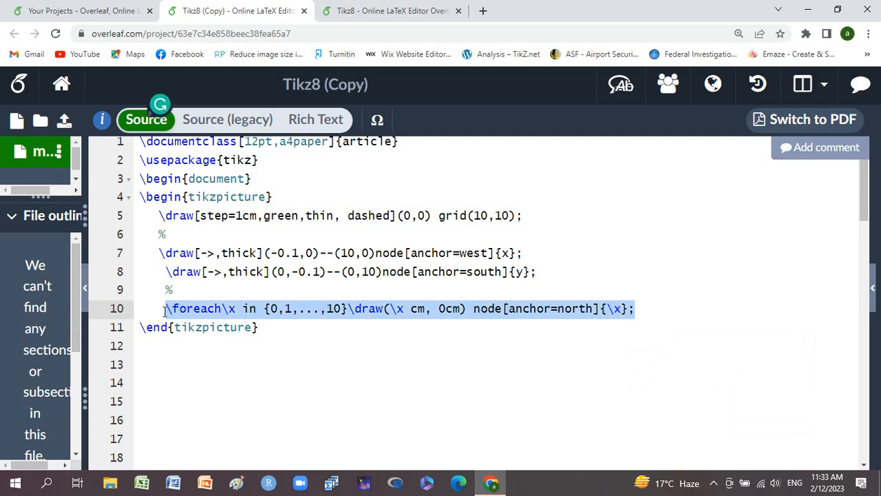
pyautogui.click(634, 309)
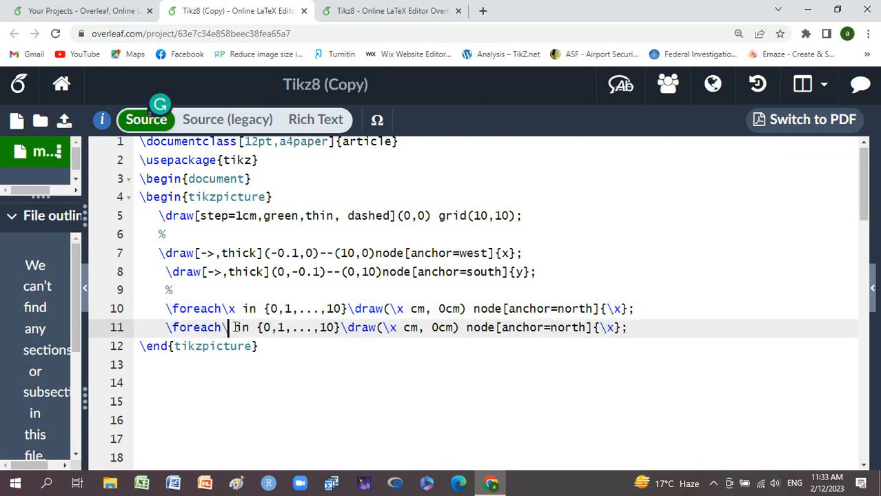
pyautogui.write('y')
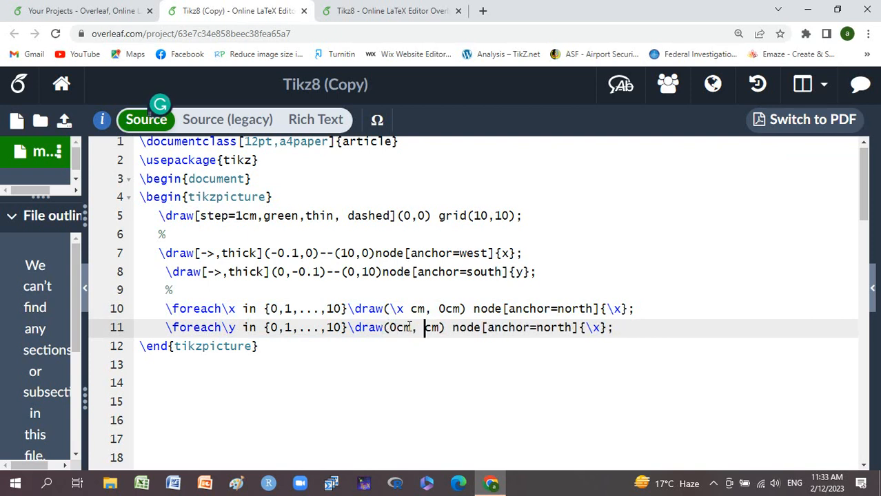
pyautogui.write('\\y')
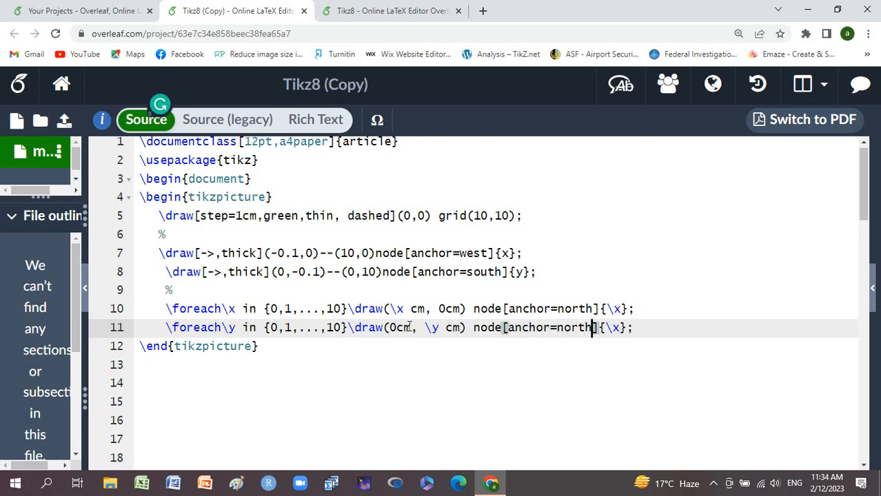
pyautogui.press('Backspace')
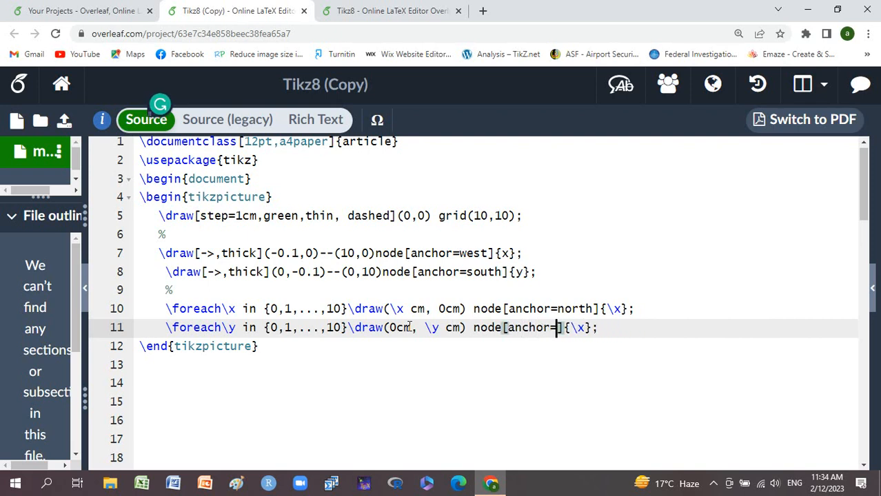
pyautogui.write('east')
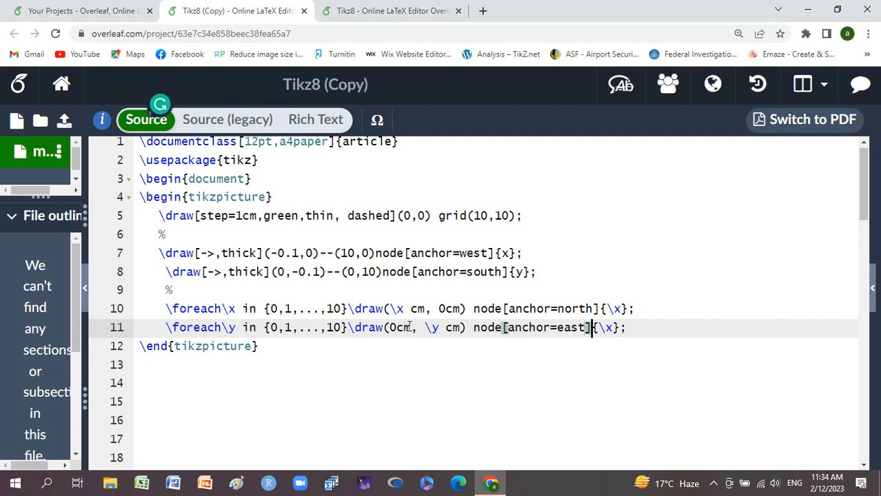
pyautogui.write('\\y')
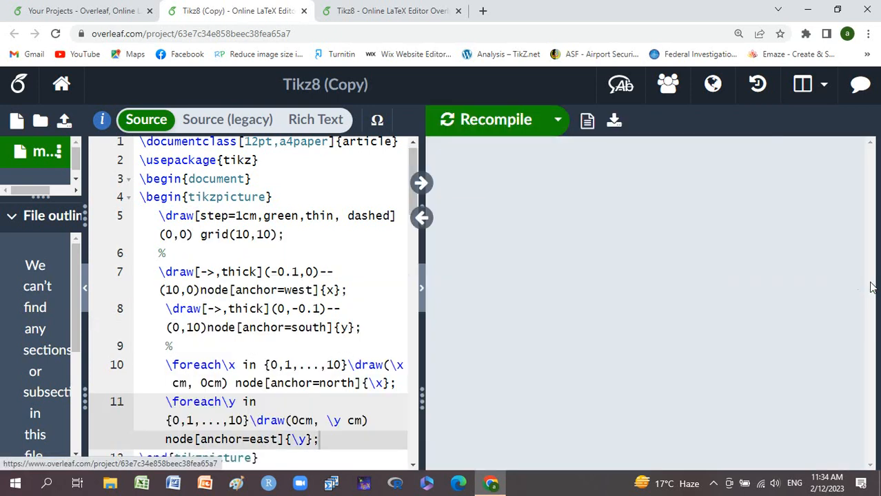
# Recompile to view the numbered graph paper, then change grid(10,10) to grid(9,9)
pyautogui.click(496, 118)
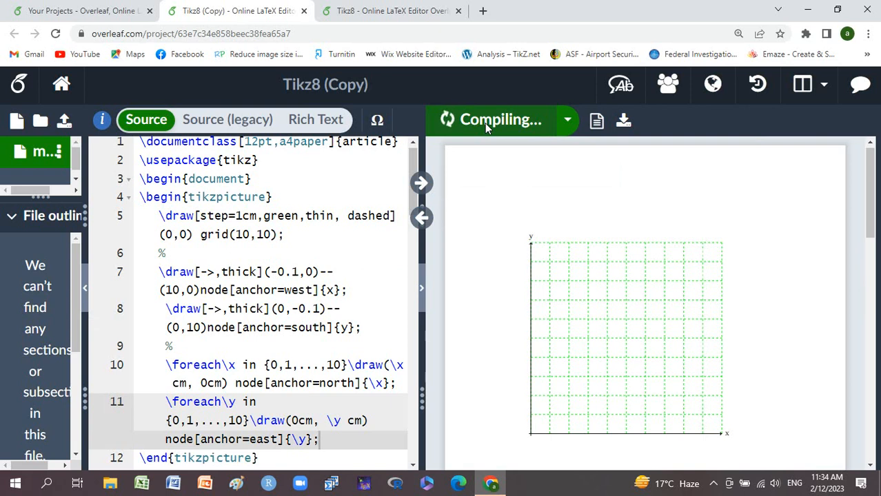
pyautogui.click(485, 119)
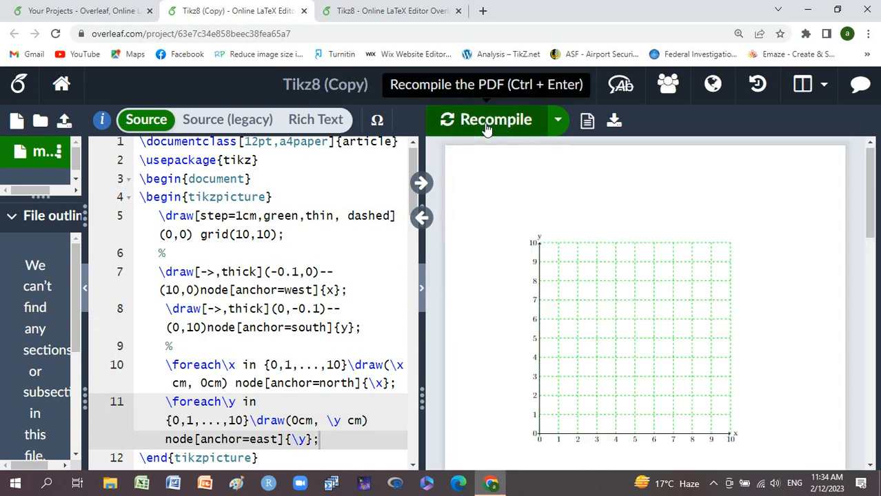
pyautogui.moveTo(436, 142)
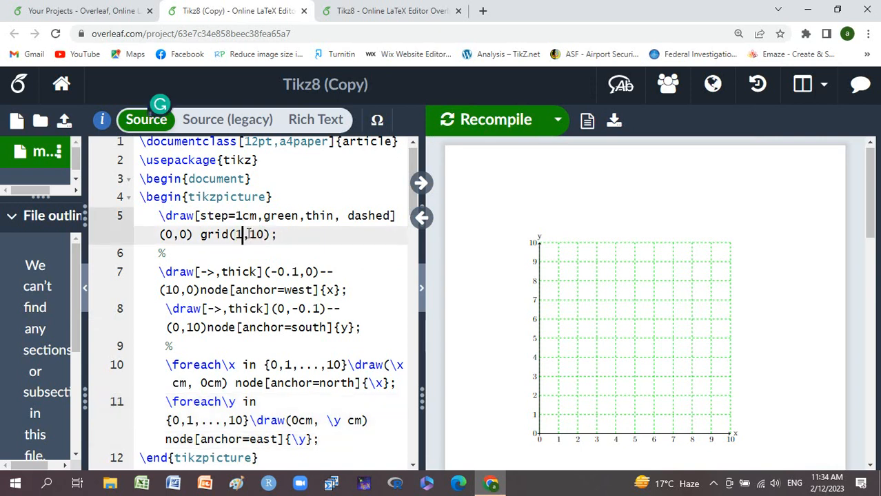
pyautogui.write('9')
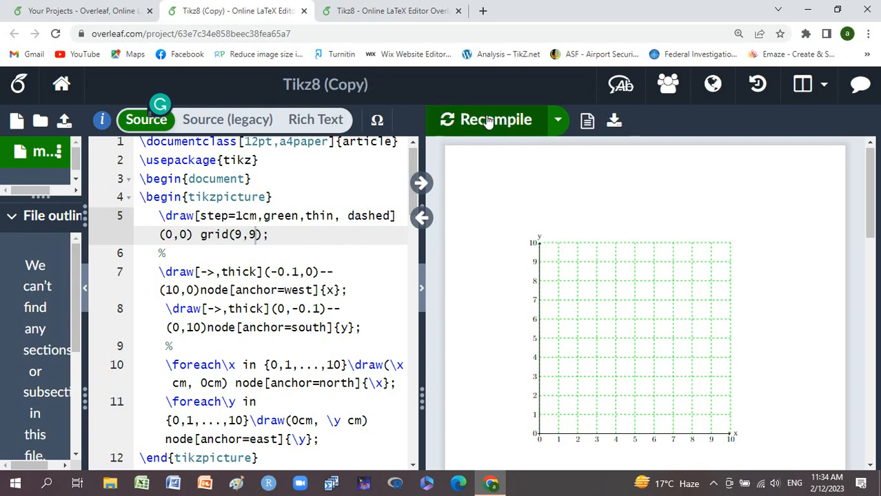
pyautogui.moveTo(485, 119)
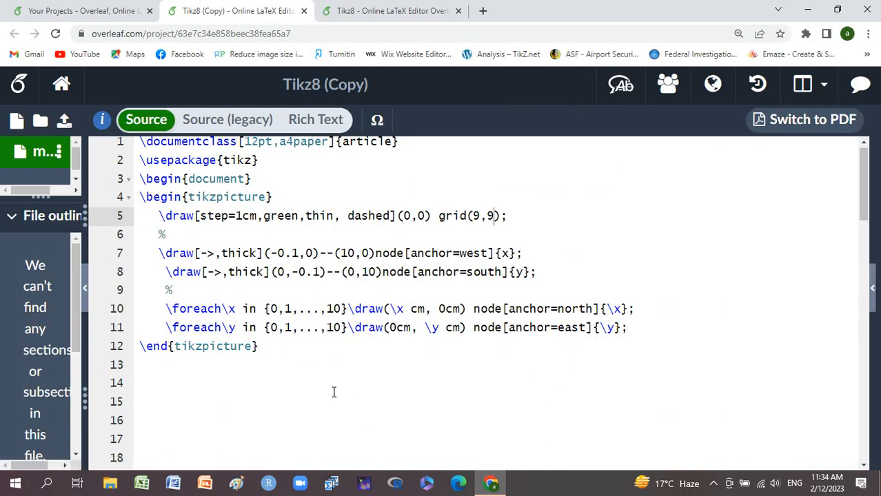
# Start a new line after the loops with \draw[thick,red!50!black]
pyautogui.click(627, 328)
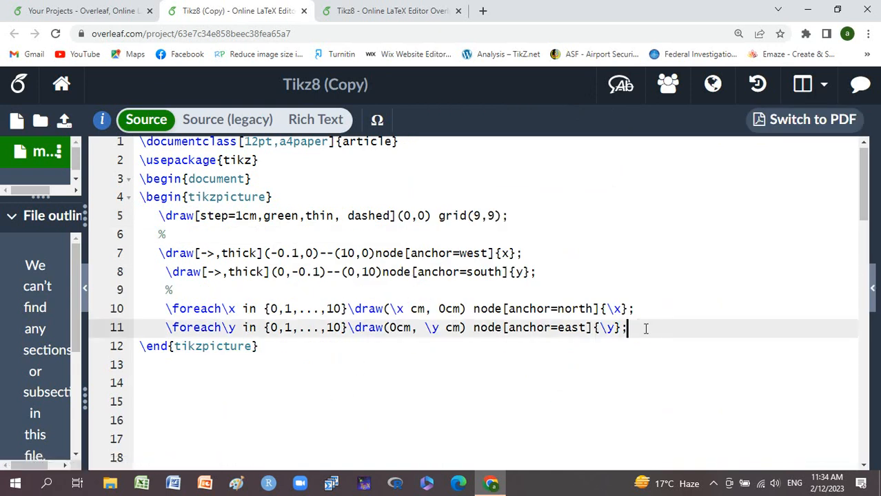
pyautogui.press('enter')
pyautogui.write('%')
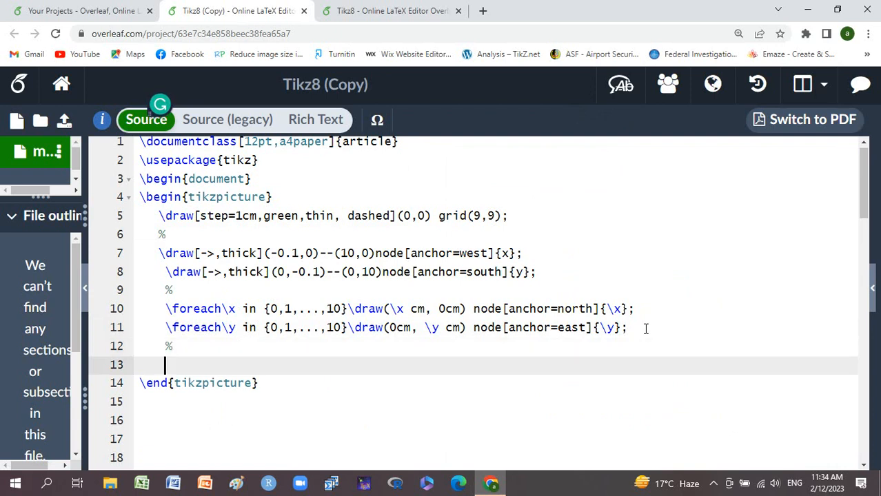
pyautogui.write('\\draw[')
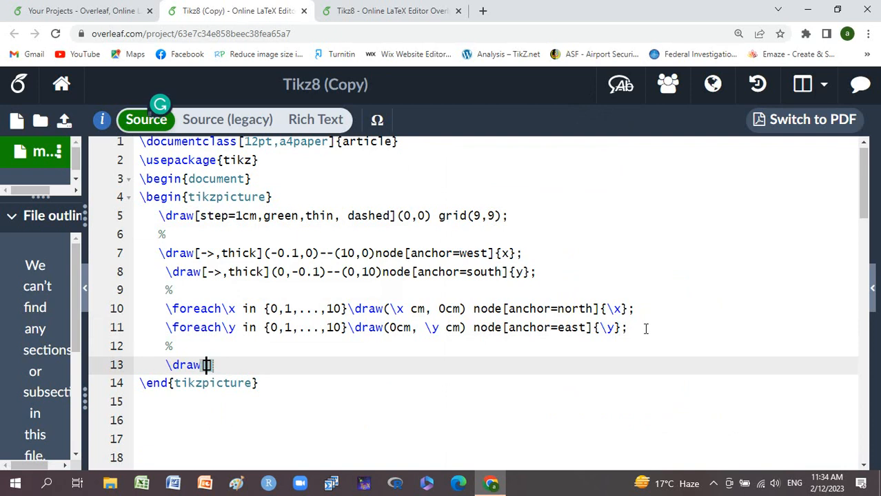
pyautogui.write('[thick]')
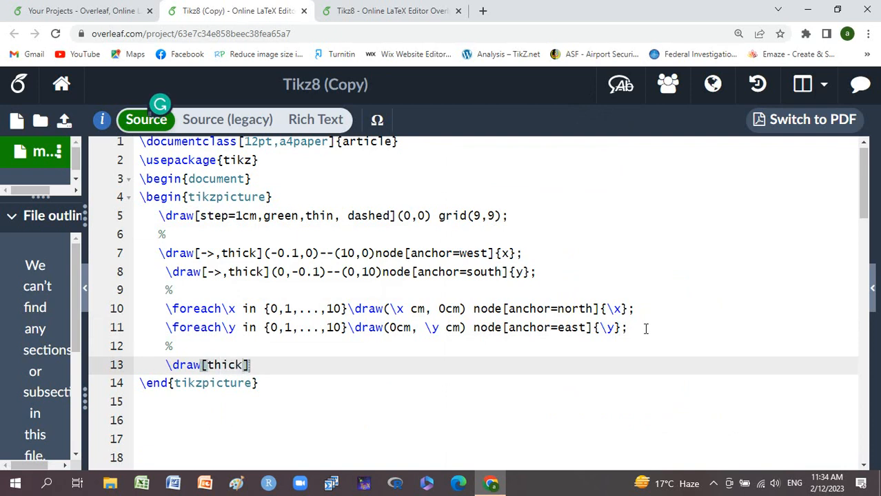
pyautogui.write(',')
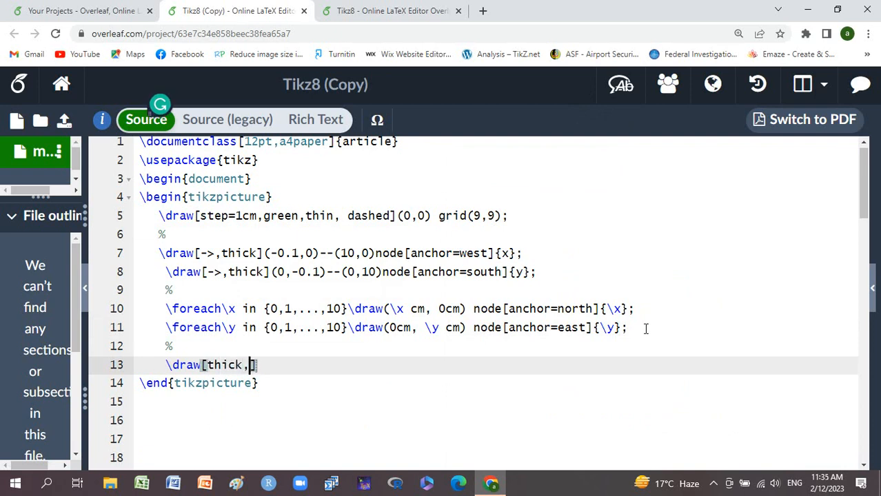
pyautogui.write('red')
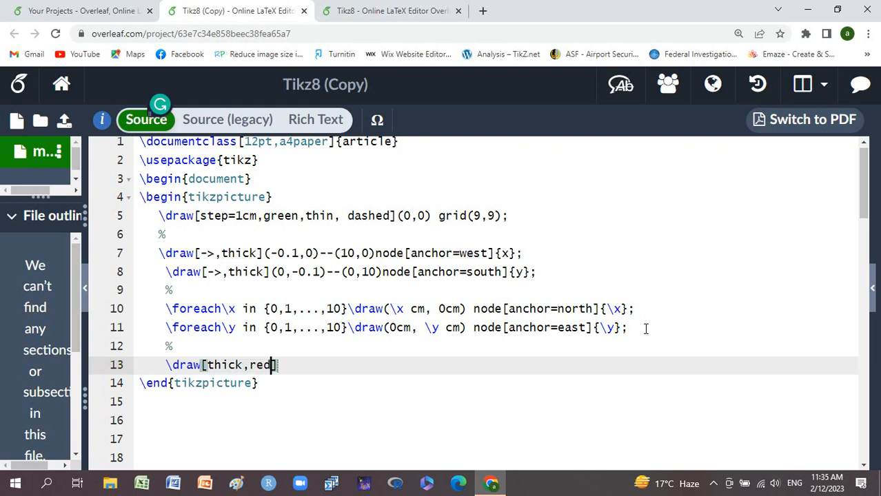
pyautogui.write('!')
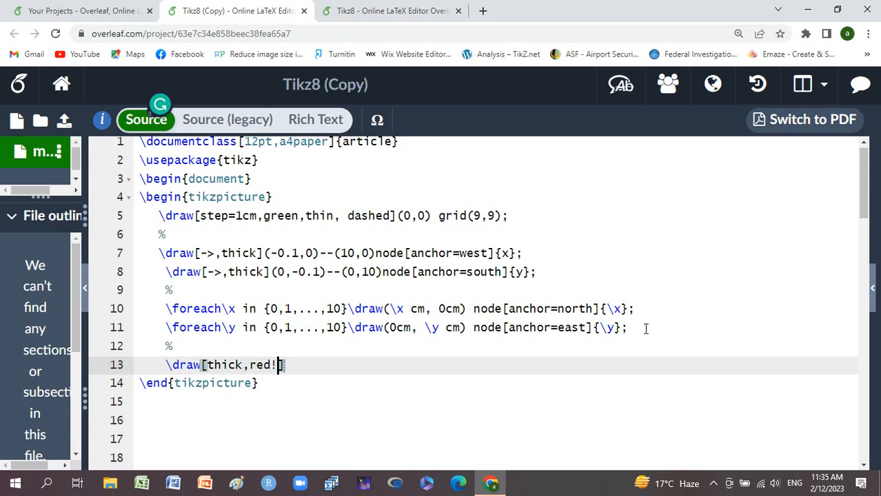
pyautogui.write('50')
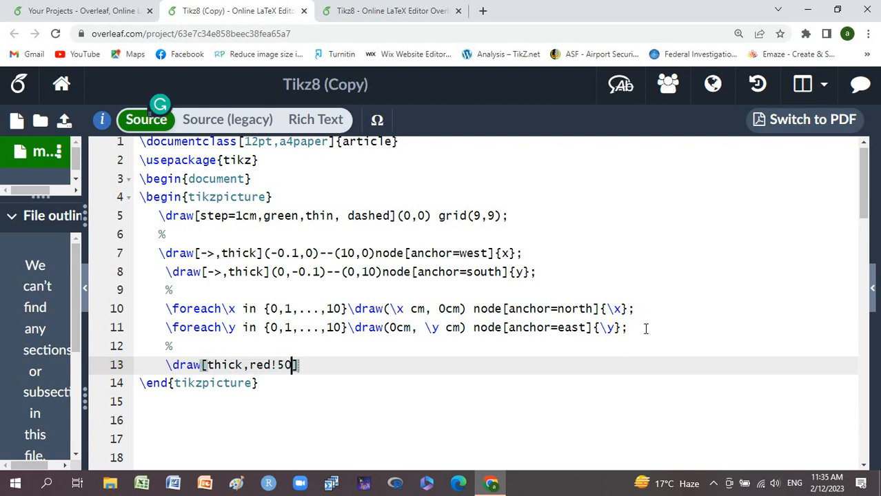
pyautogui.write('!')
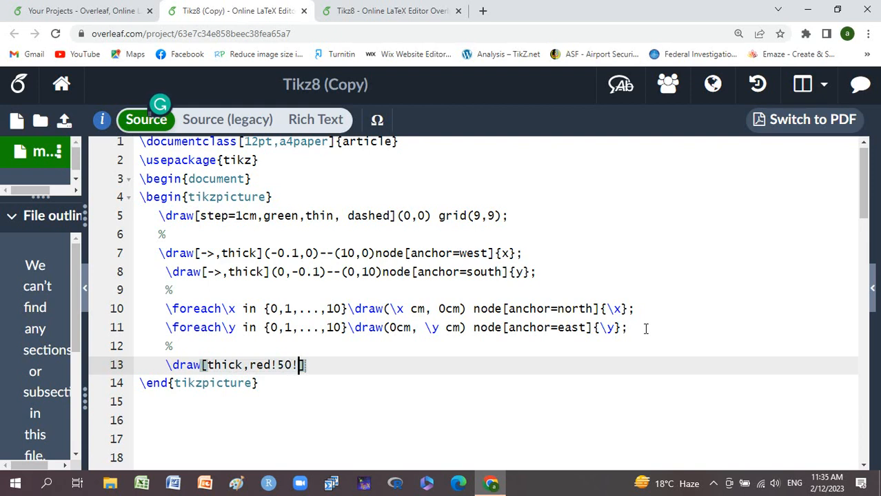
pyautogui.write('blc')
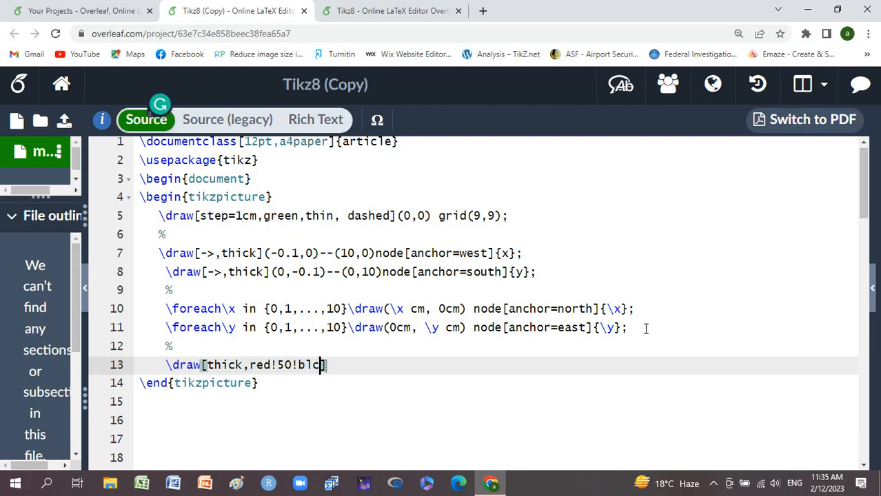
pyautogui.write('k]')
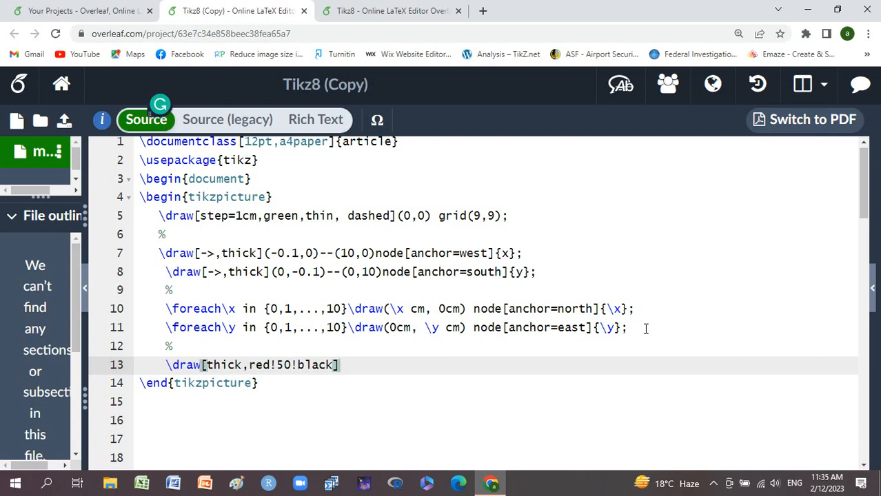
# Give the dark-red line the path (0,0)--(8,8)
pyautogui.write('()')
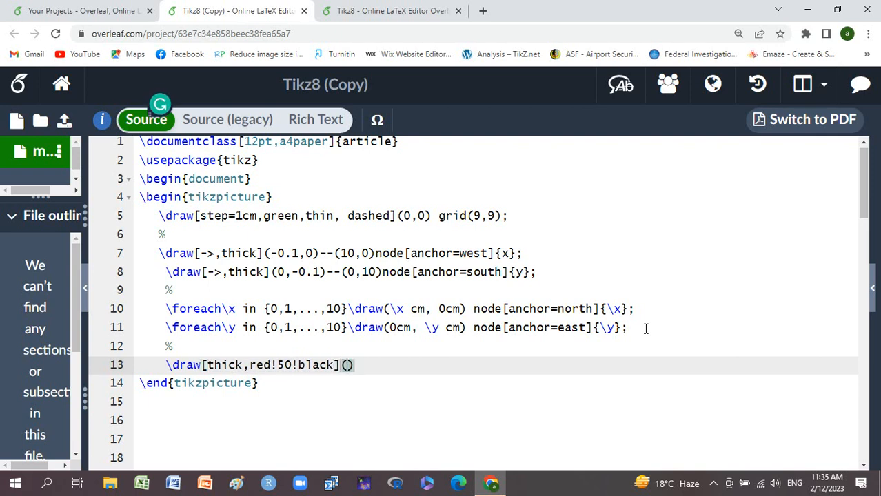
pyautogui.write('0,')
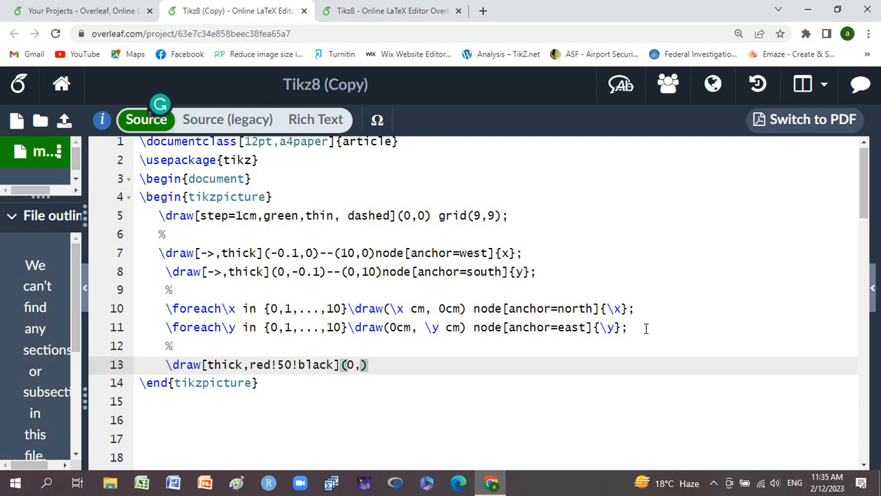
pyautogui.write('0')
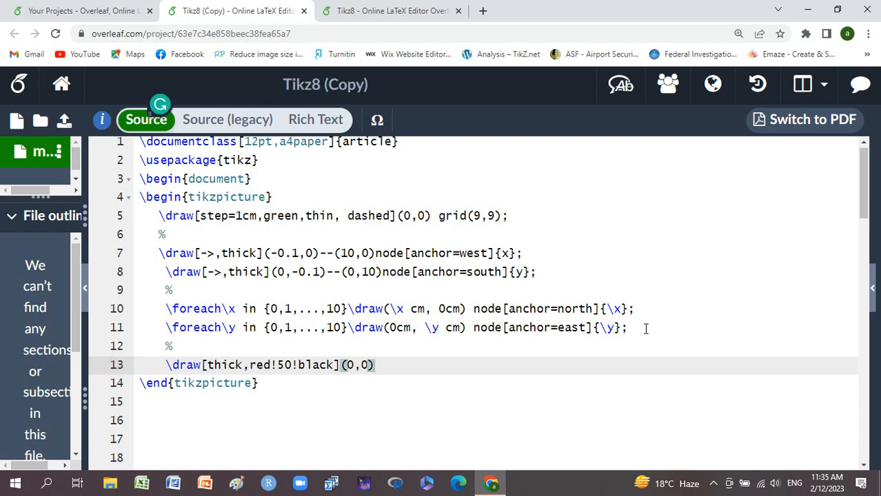
pyautogui.write('--')
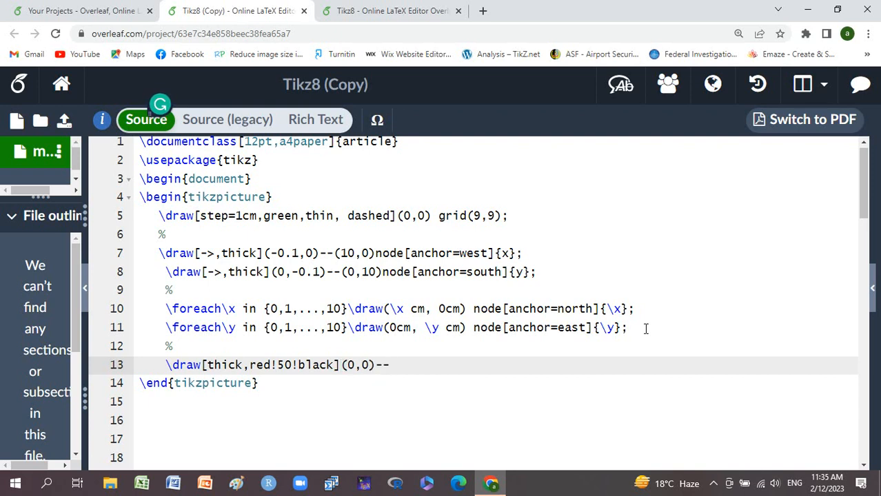
pyautogui.write('()')
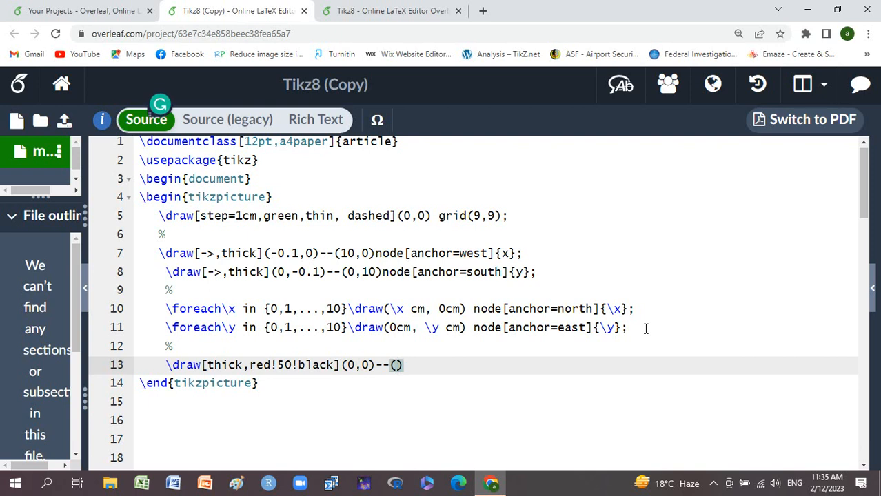
pyautogui.write('8')
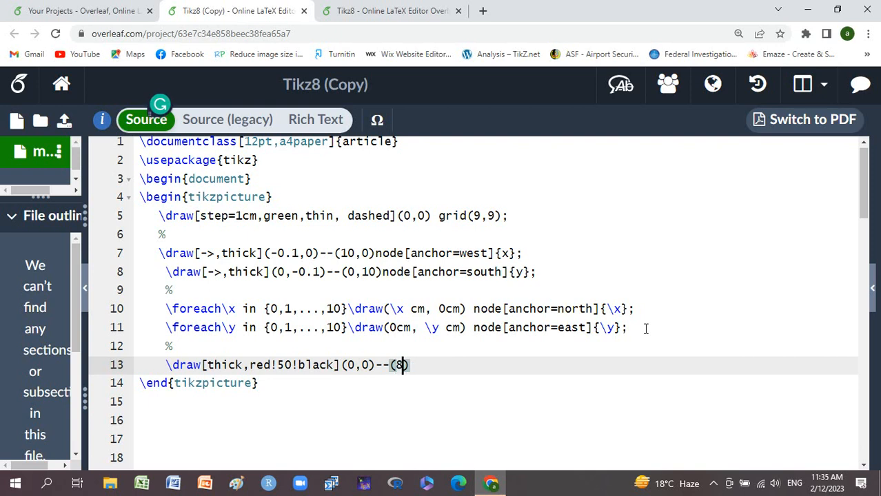
pyautogui.write(',8')
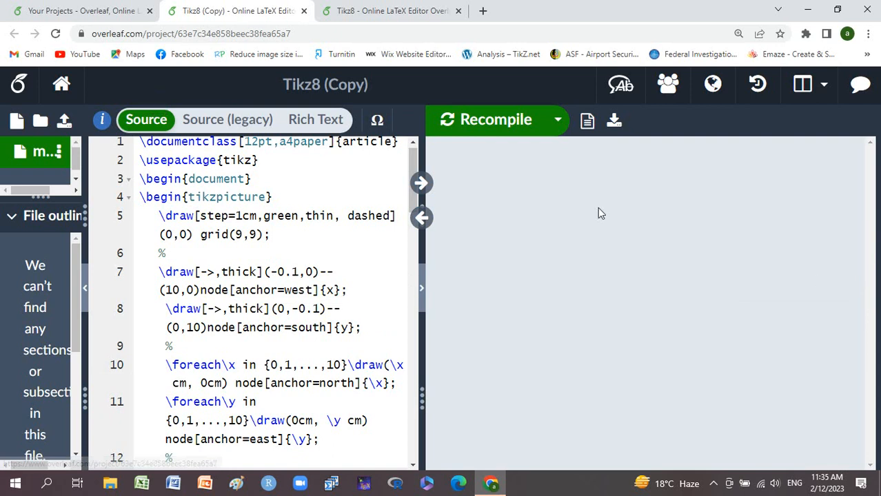
# Recompile to render the 9x9 graph paper with the new line
pyautogui.click(496, 119)
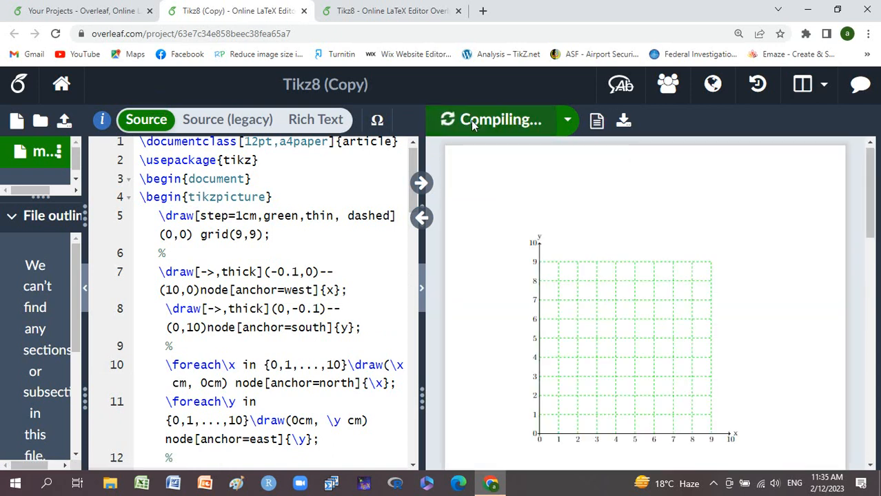